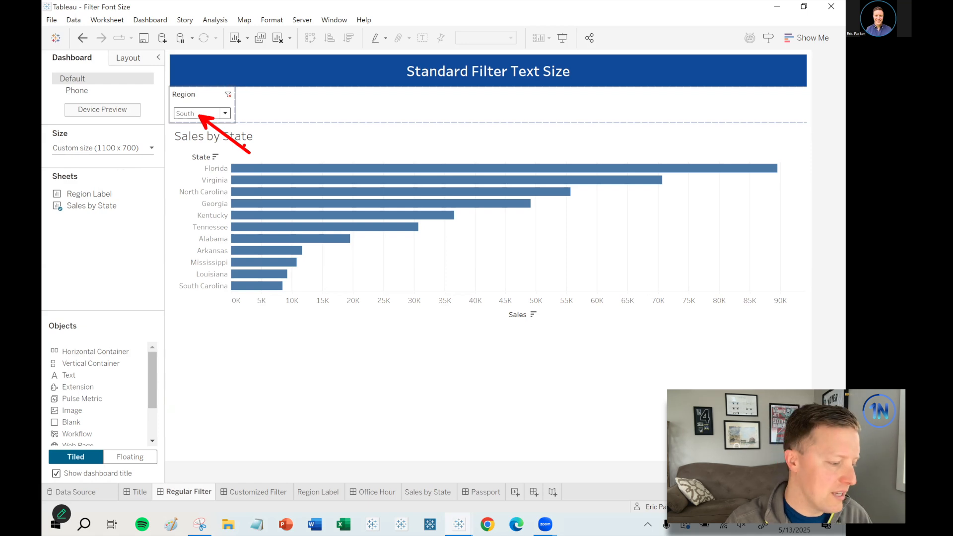
Inspect the Region filter's Format > This Filter pane, then switch the filter to Single Value (list).
click(241, 104)
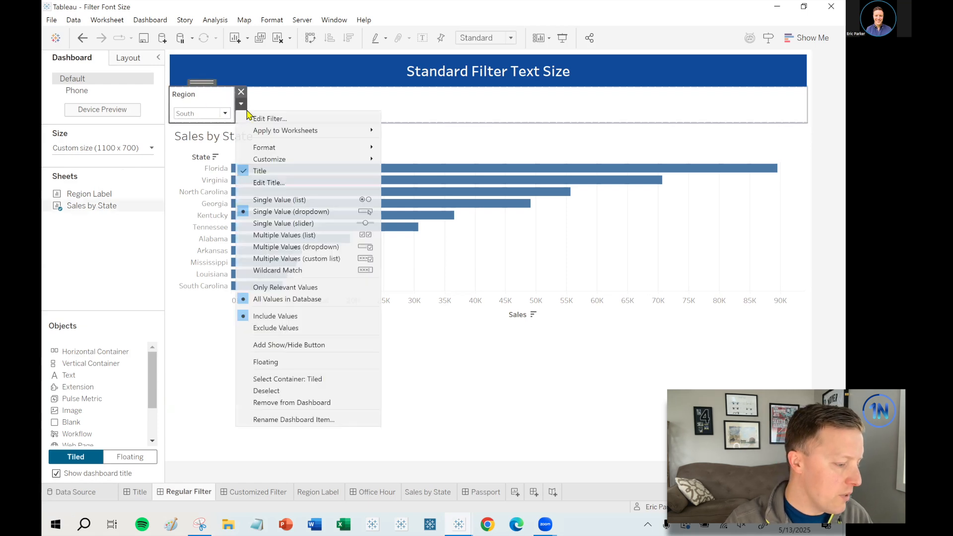
mouse_move(264, 147)
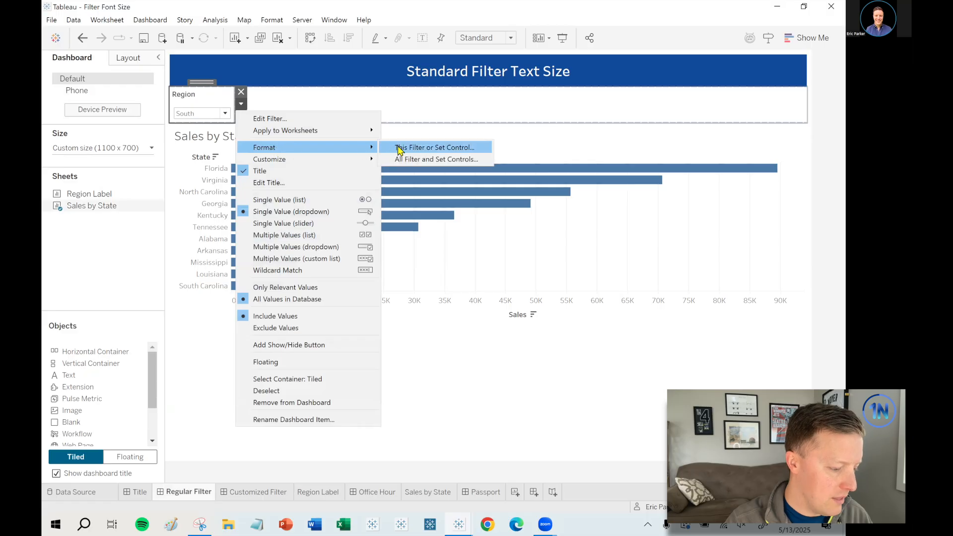
click(434, 146)
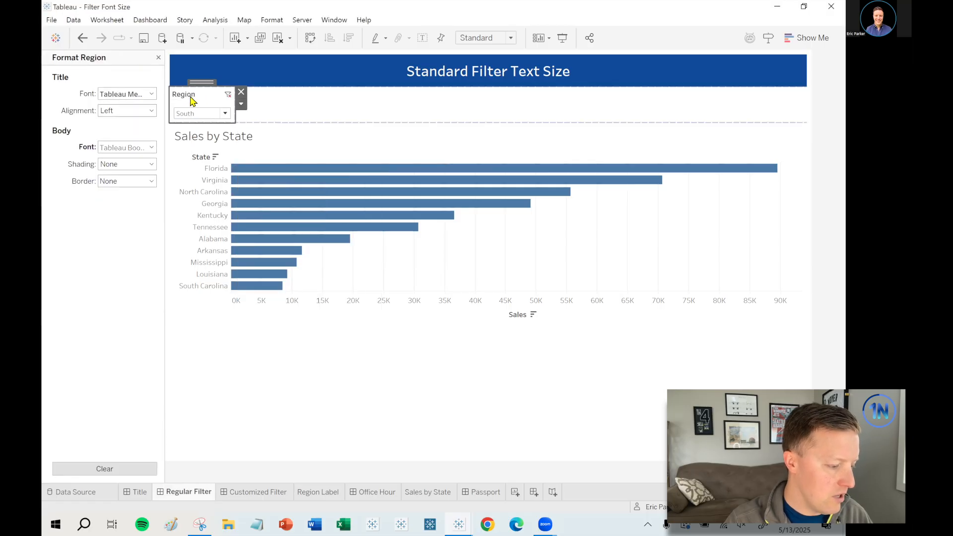
mouse_move(194, 99)
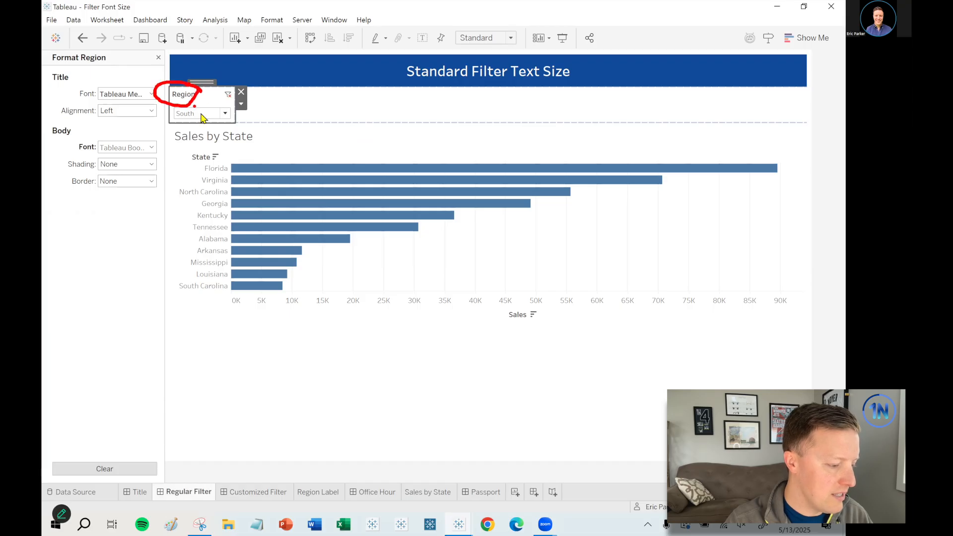
click(224, 113)
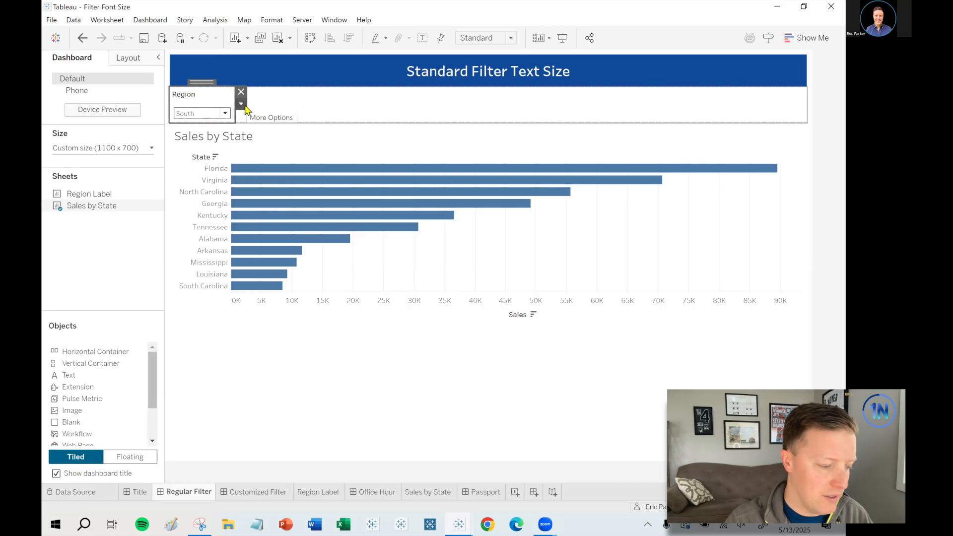
click(240, 104)
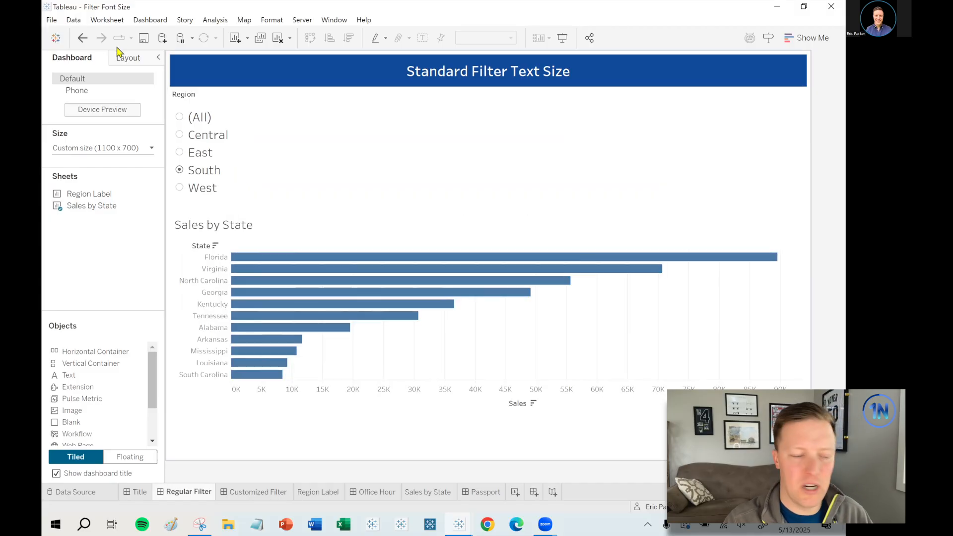
click(82, 38)
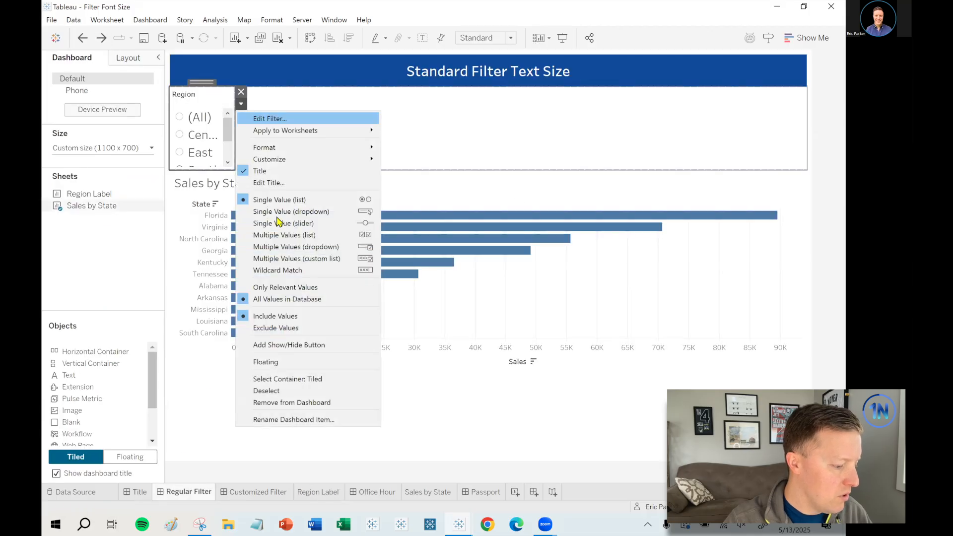
Restore the drop-down, switch to the Customized Filter dashboard and filter its chart to Central.
click(291, 211)
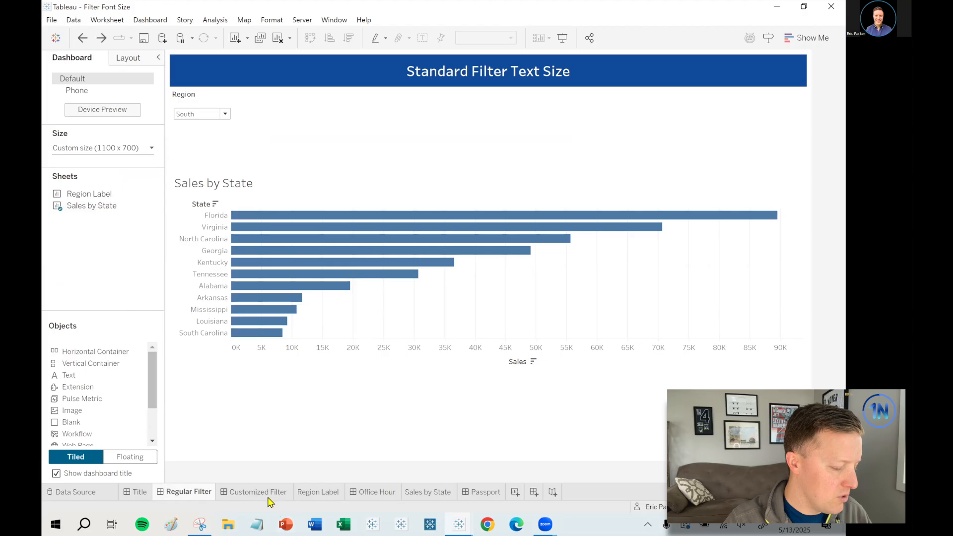
click(259, 492)
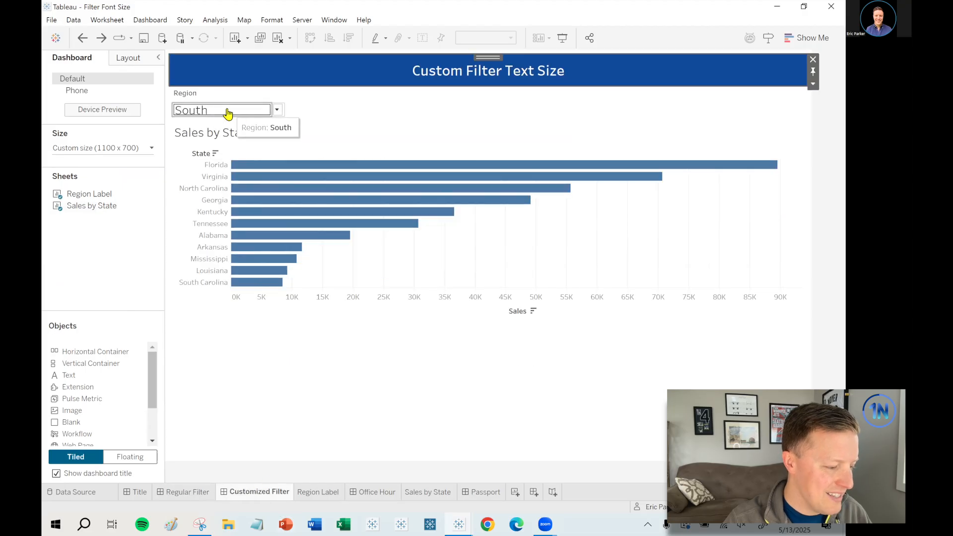
click(277, 111)
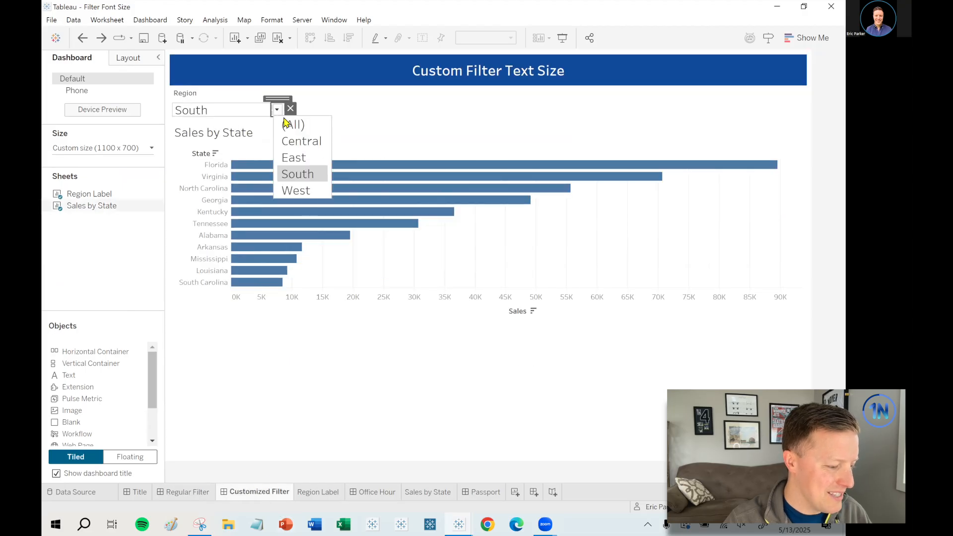
click(301, 141)
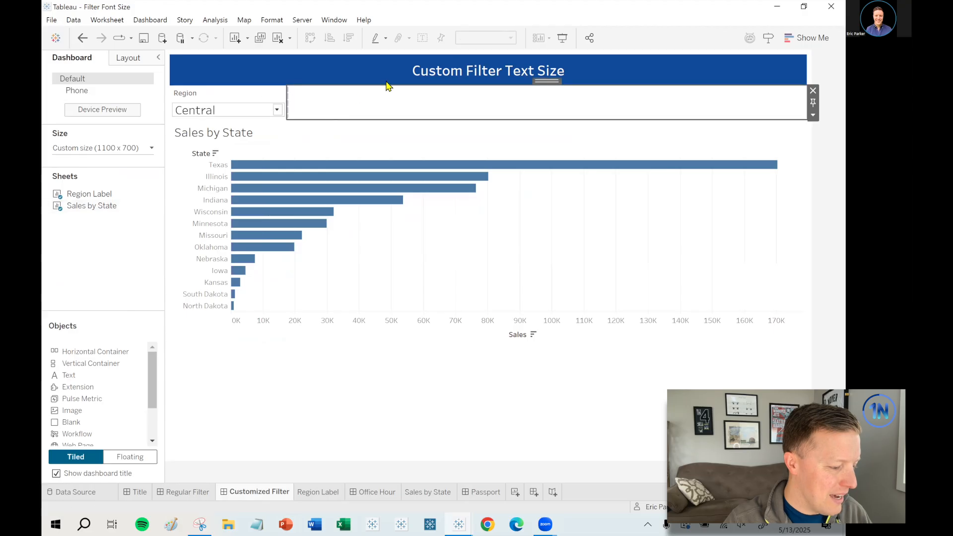
click(277, 110)
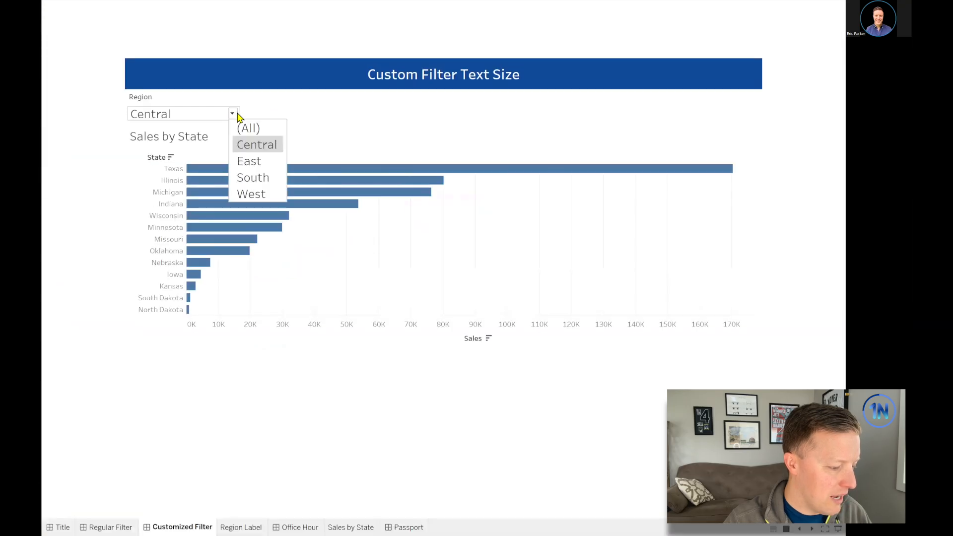
click(248, 161)
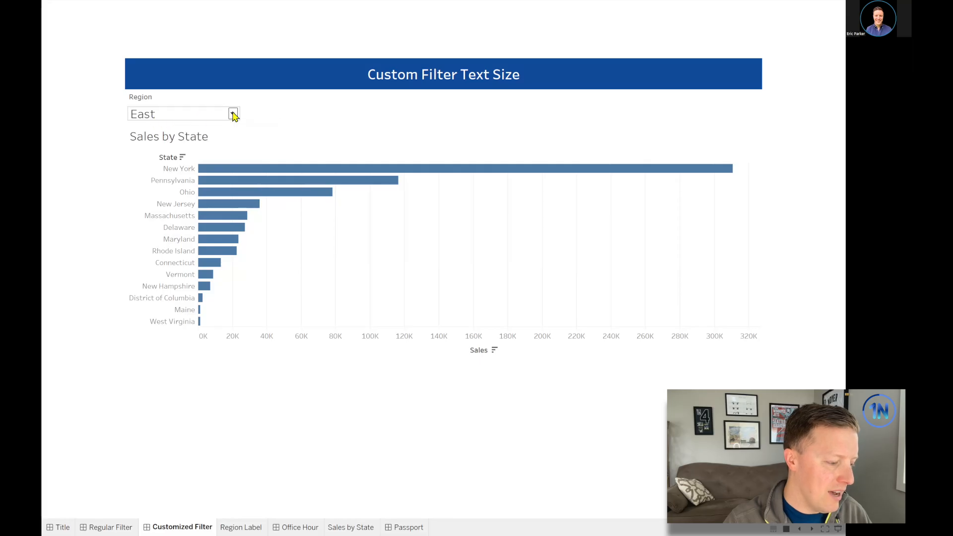
click(233, 113)
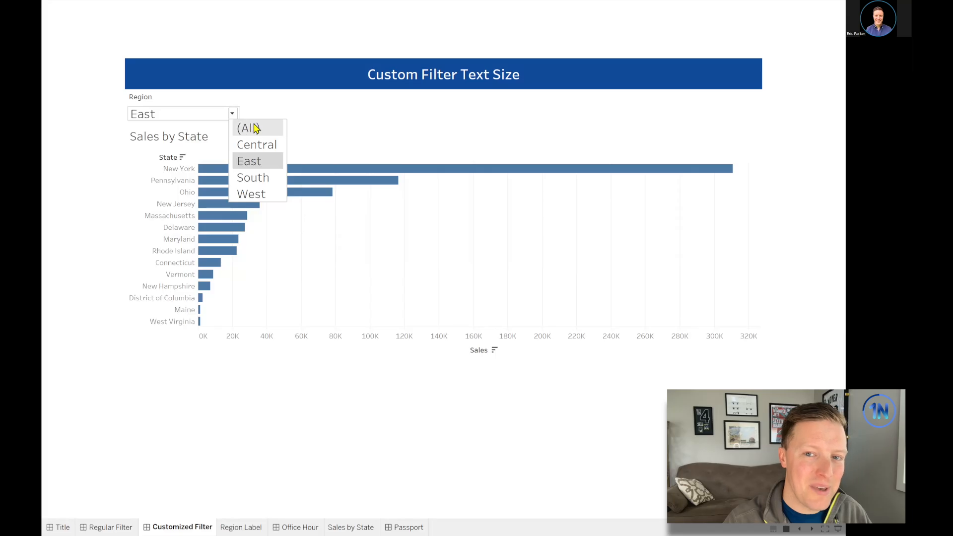
click(256, 144)
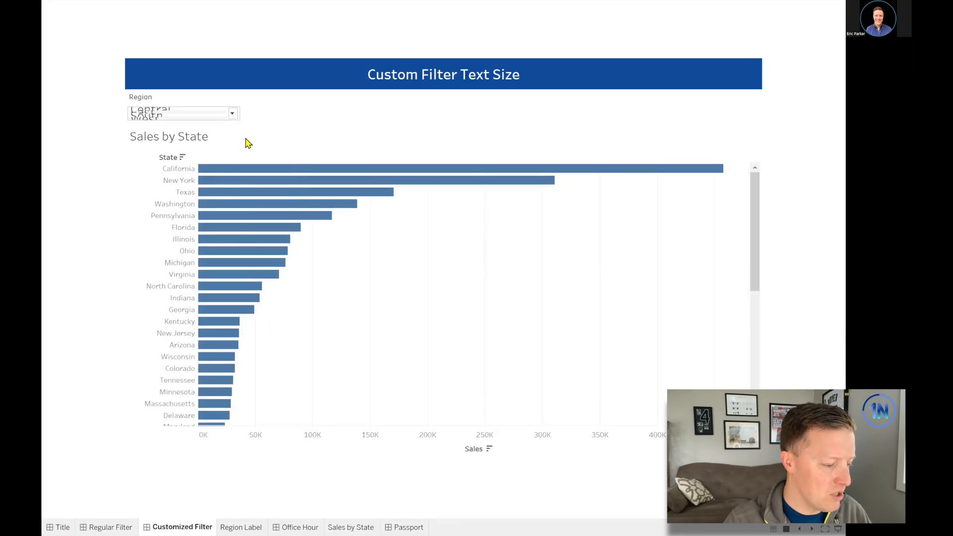
click(183, 113)
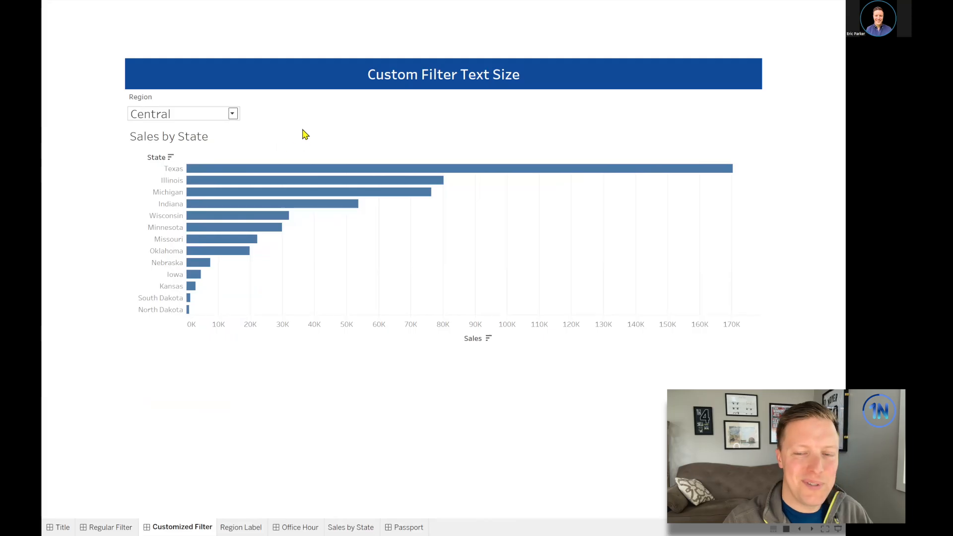
mouse_move(297, 135)
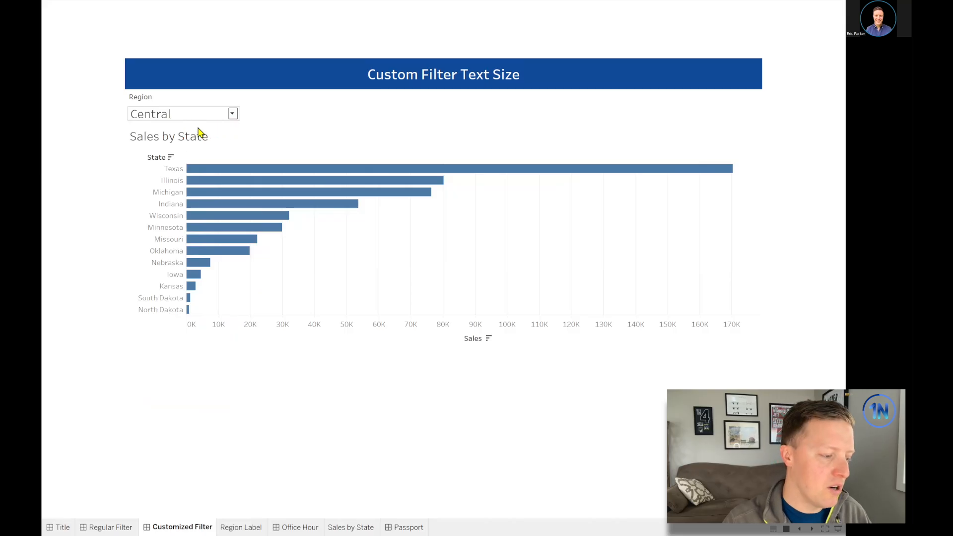
click(232, 113)
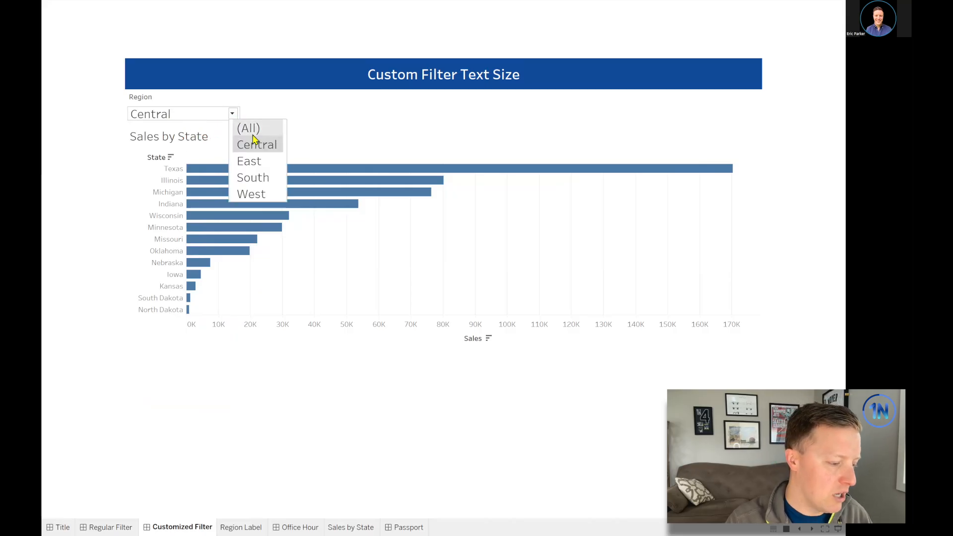
click(249, 161)
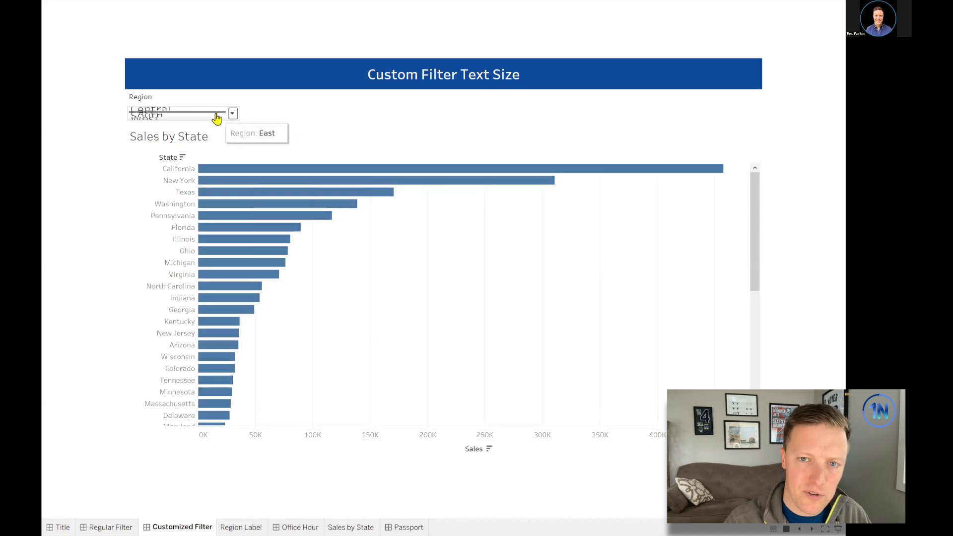
mouse_move(157, 117)
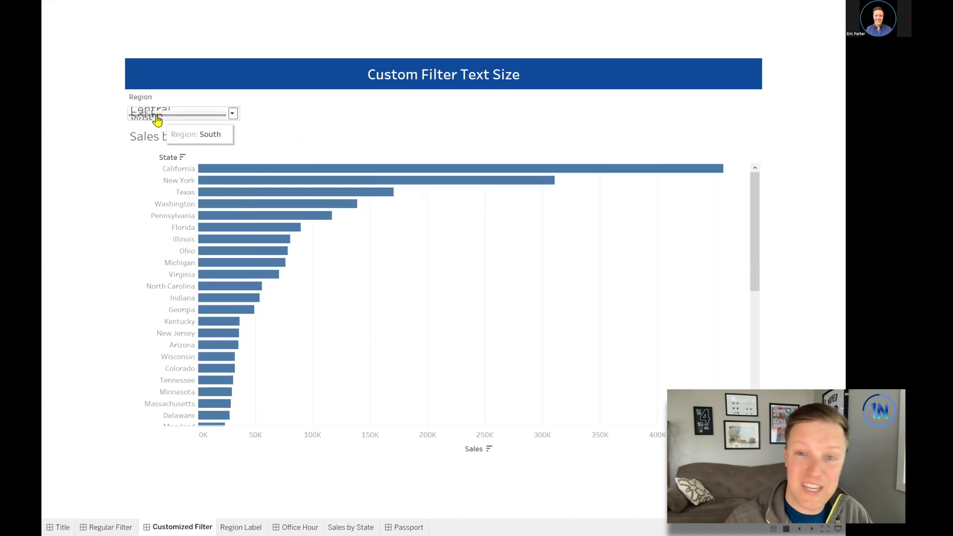
mouse_move(203, 126)
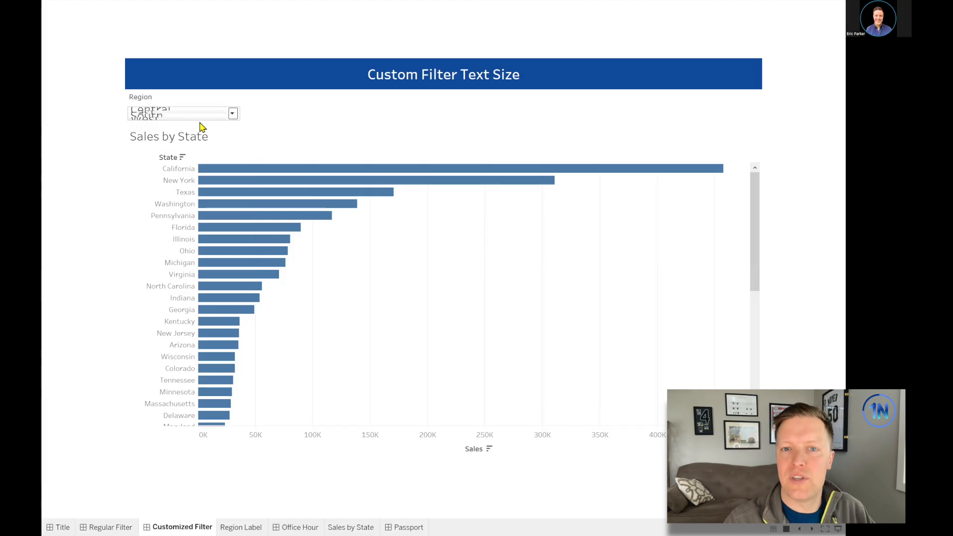
click(183, 114)
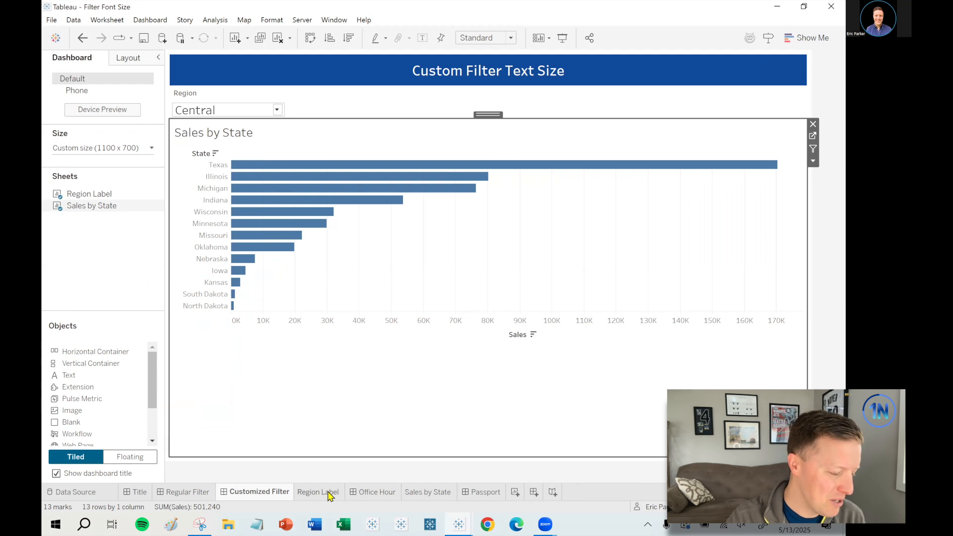
Create a new blank worksheet from the Regular Filter dashboard's tab menu.
click(189, 491)
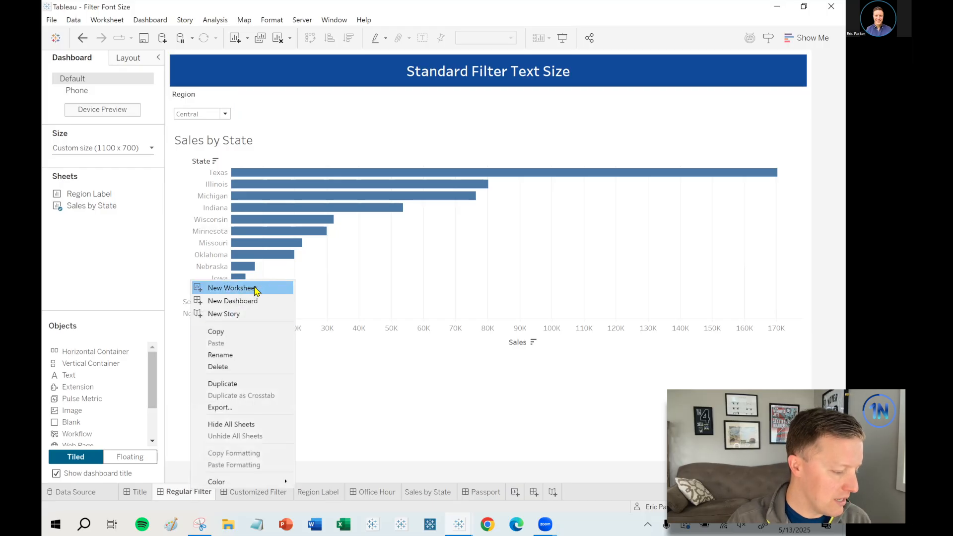
click(278, 299)
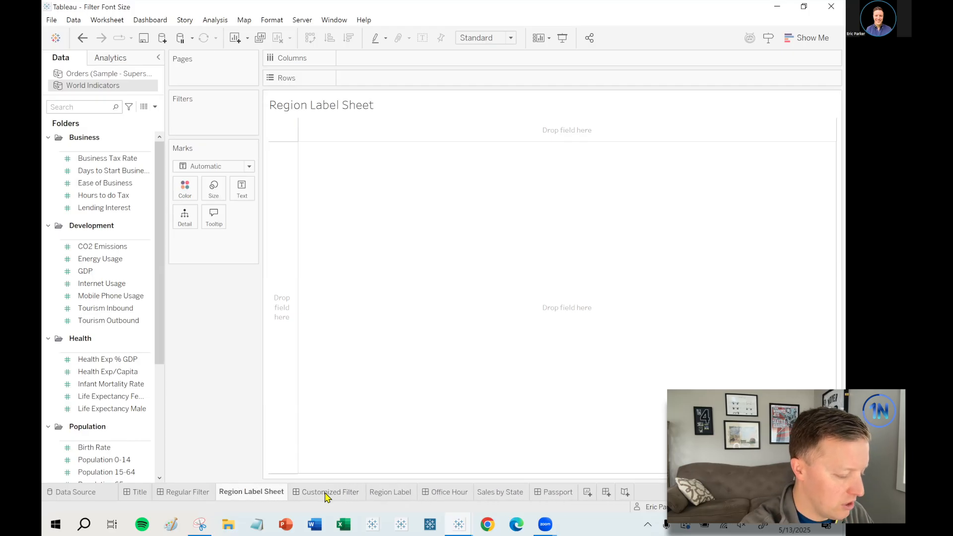
mouse_move(446, 496)
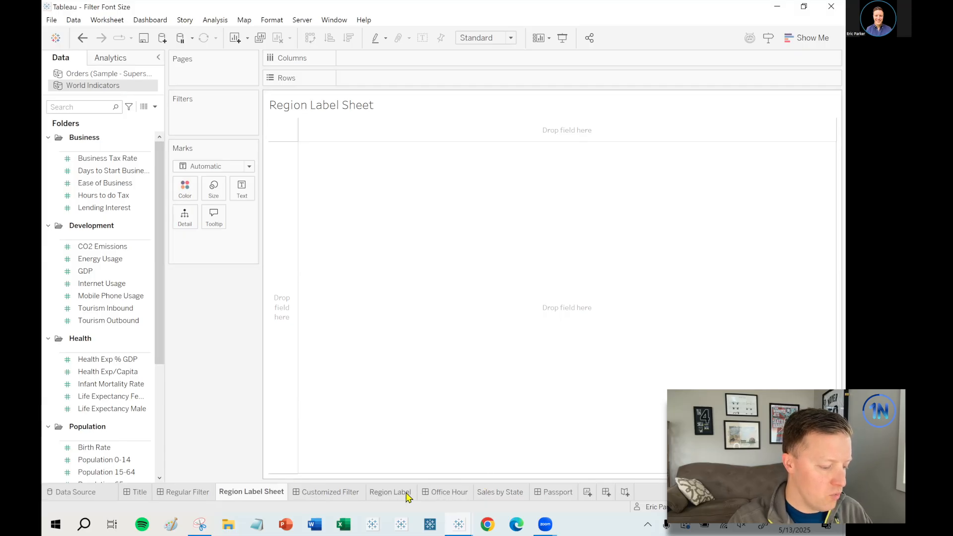
Tick East alongside Central on the Region Label sheet, then return to the empty Region Label Sheet.
click(391, 492)
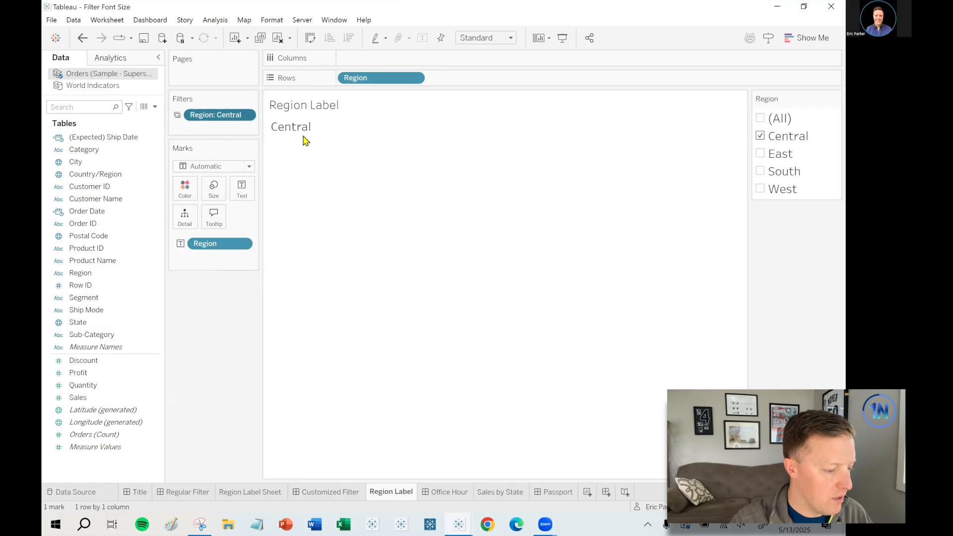
click(759, 153)
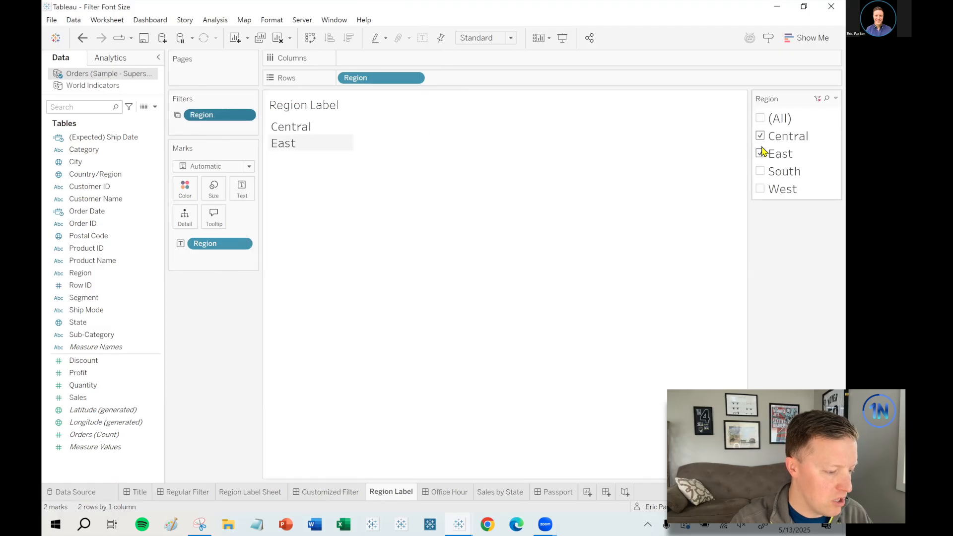
click(761, 153)
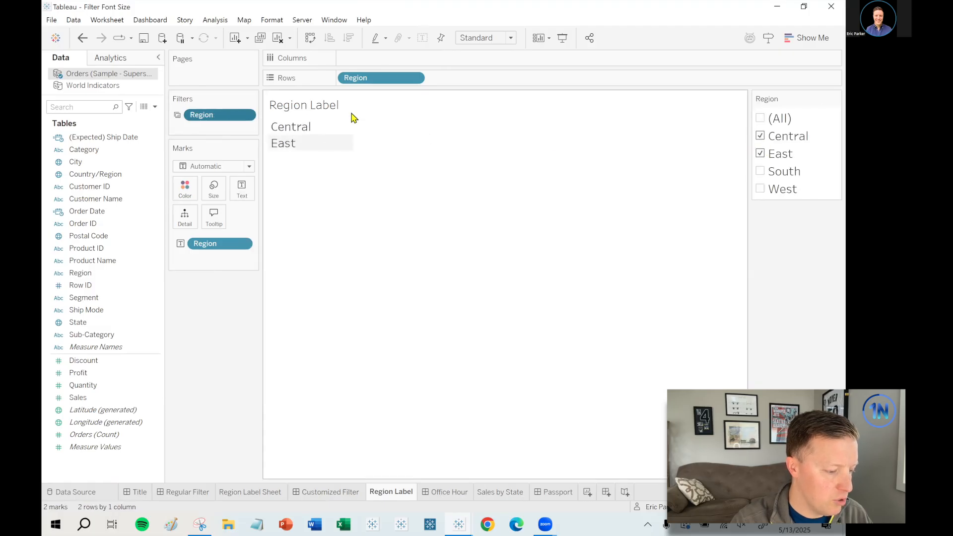
click(760, 153)
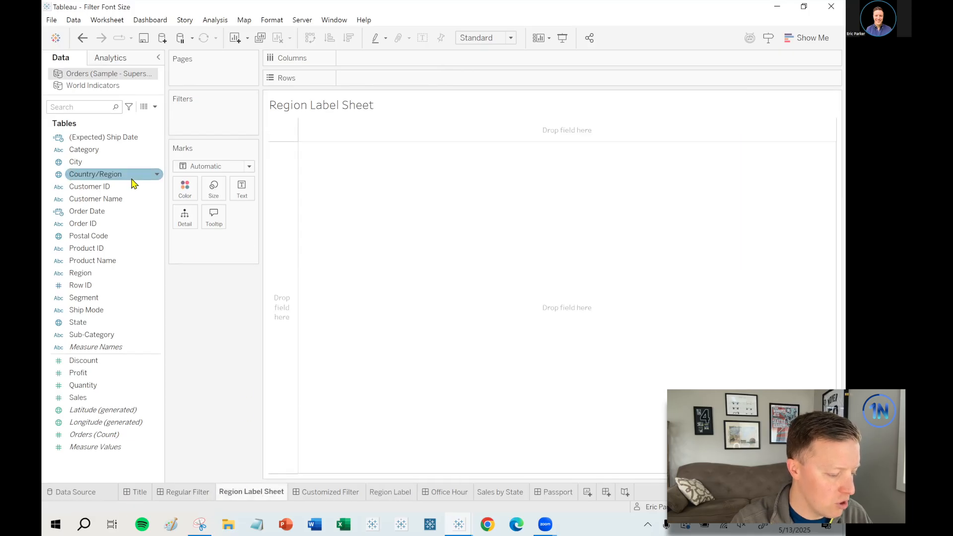
Start Region Label Calc: single region via MIN/MAX, '(All Regions)' when COUNTD([Region]) = 4.
click(155, 106)
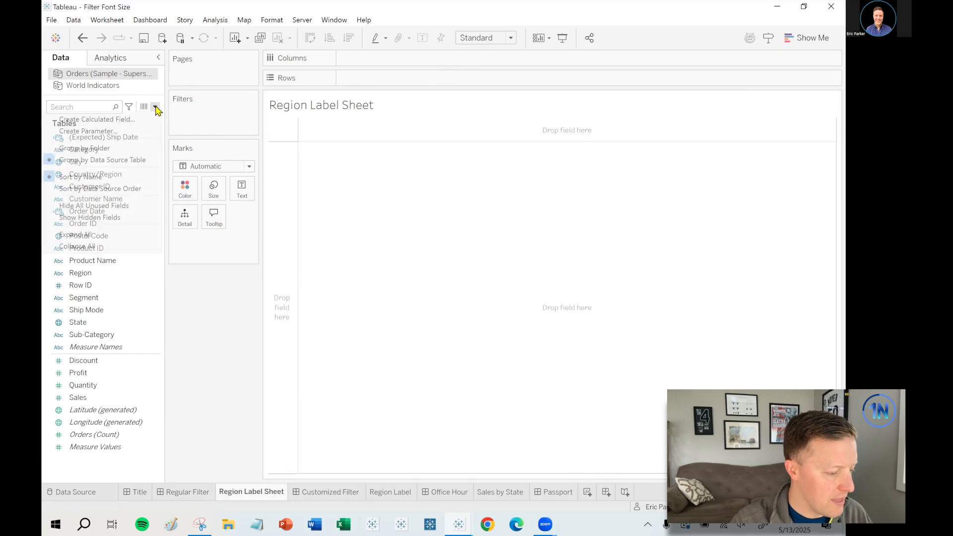
click(97, 120)
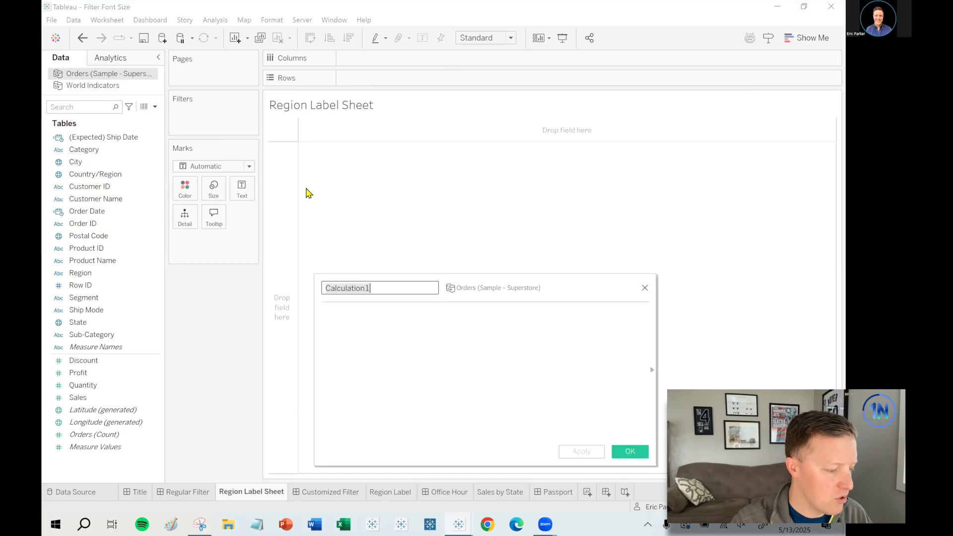
text(Region Label Calc)
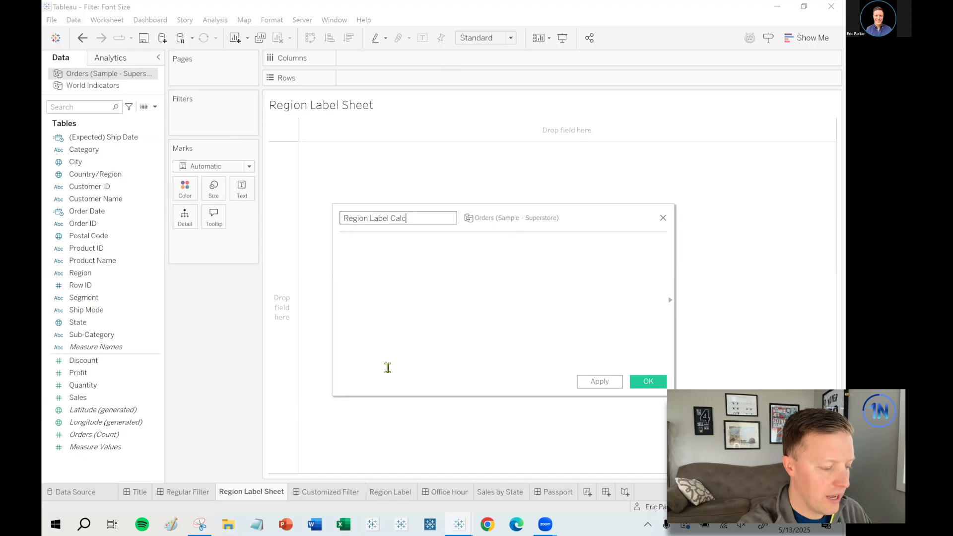
text(IF MIN()
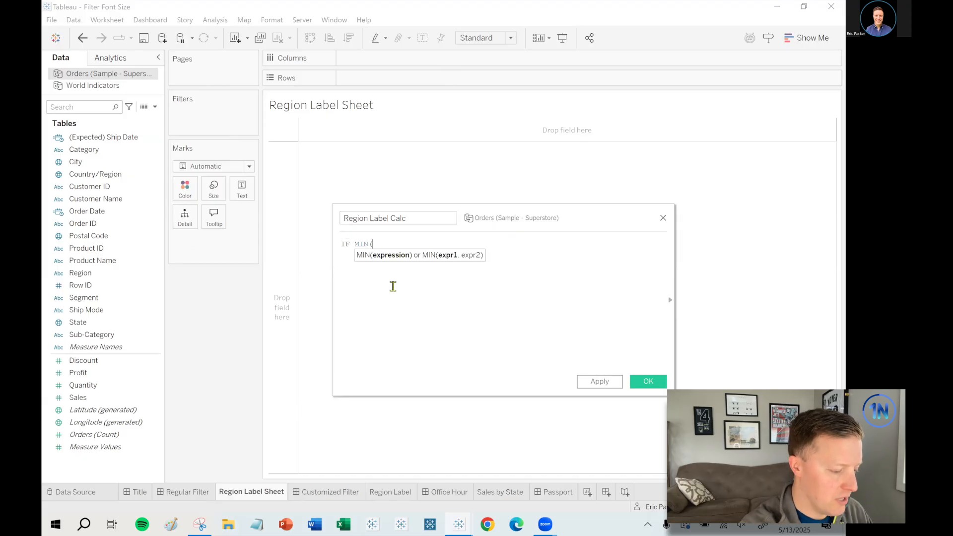
text([Region]) = MAX([Region)
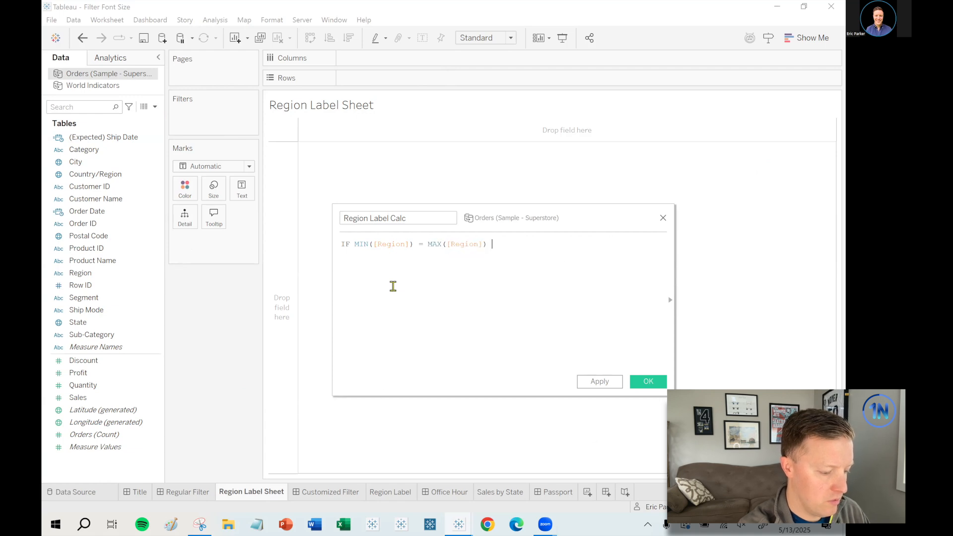
text(THEN MIN(Region])
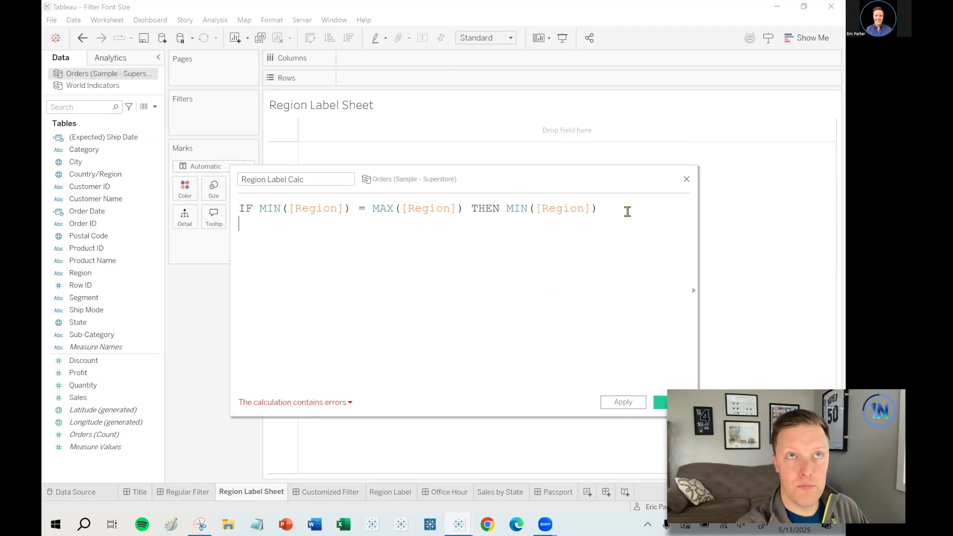
text(ELSEIF)
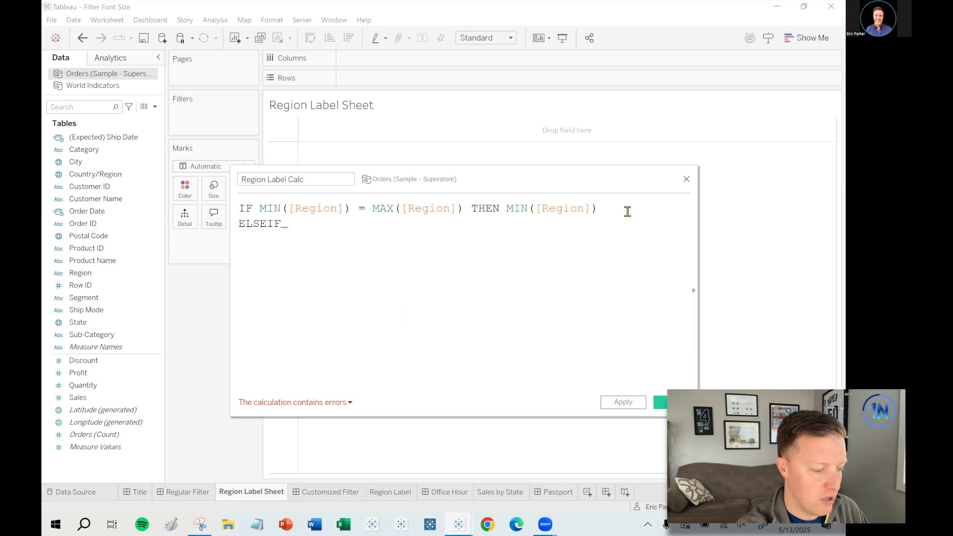
text(COUNTD)
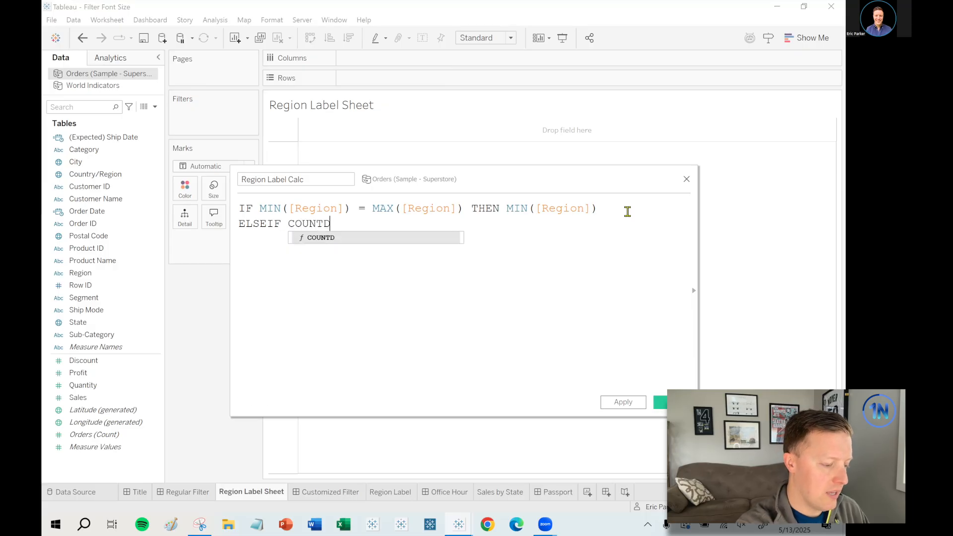
text((reg)
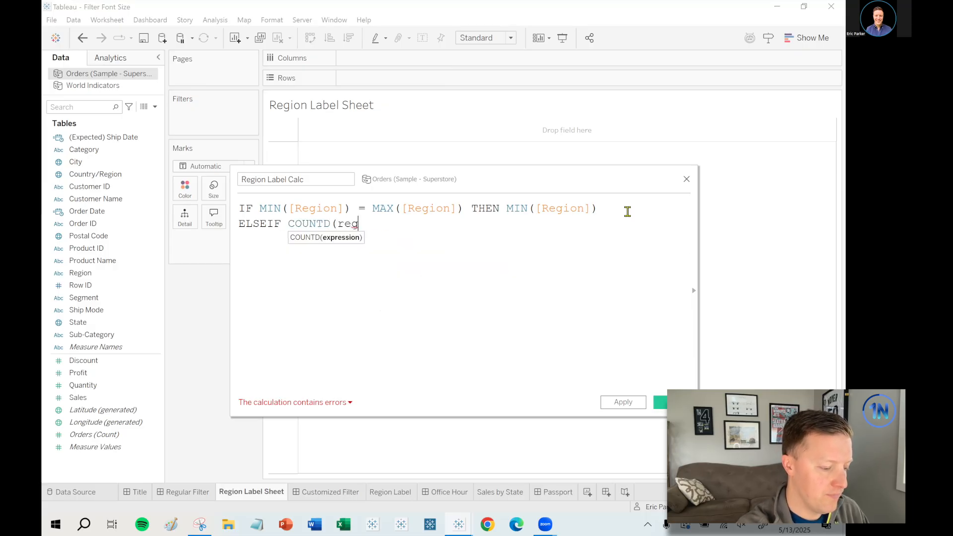
text([Region]) = 4 THEN)
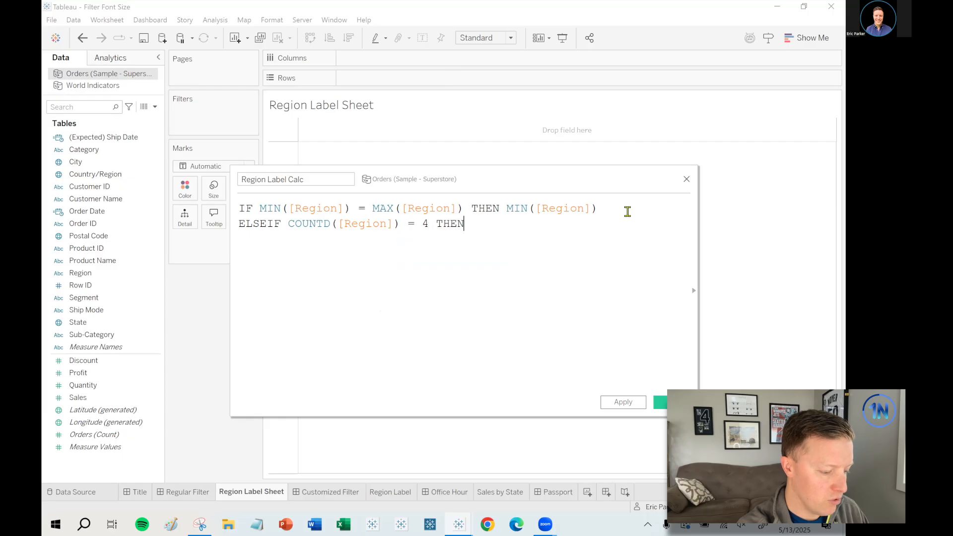
text(")
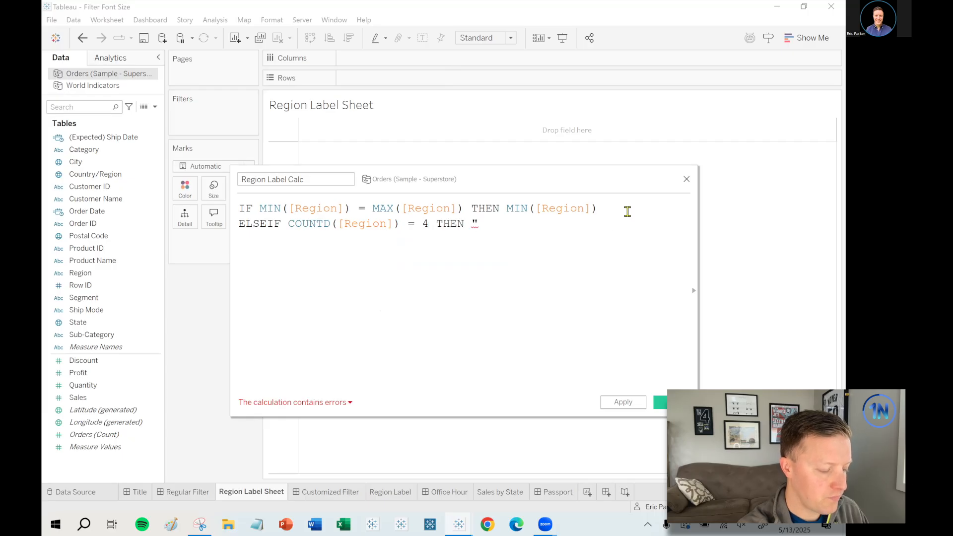
text((All)
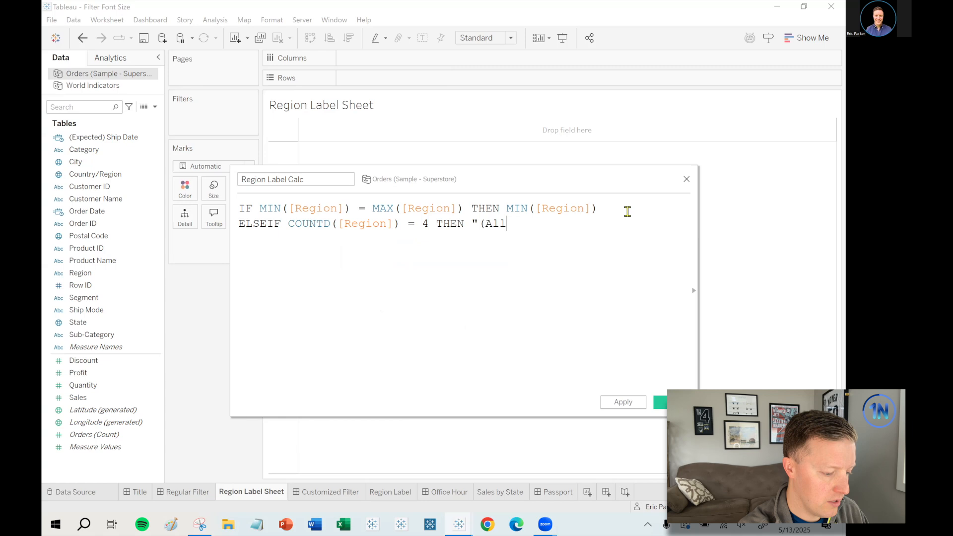
text(" ")
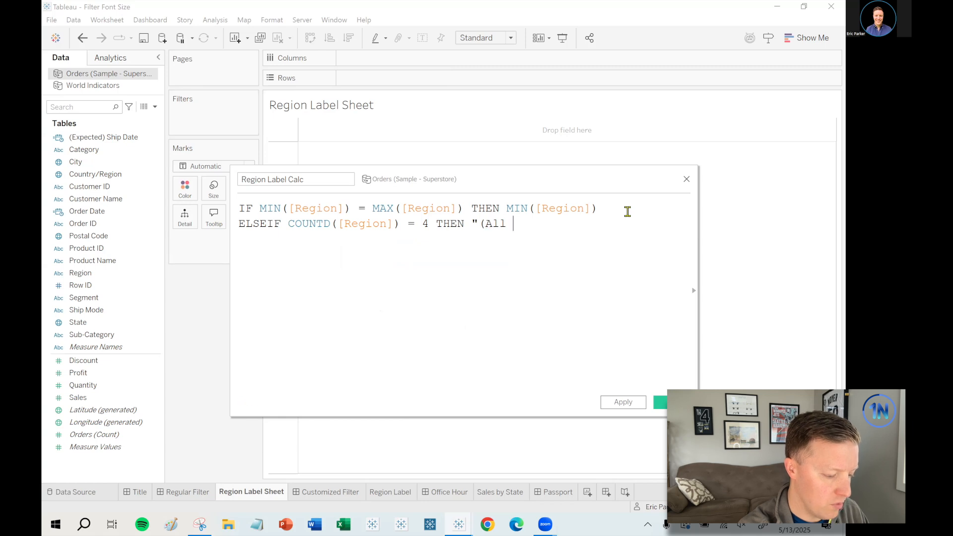
text(r)
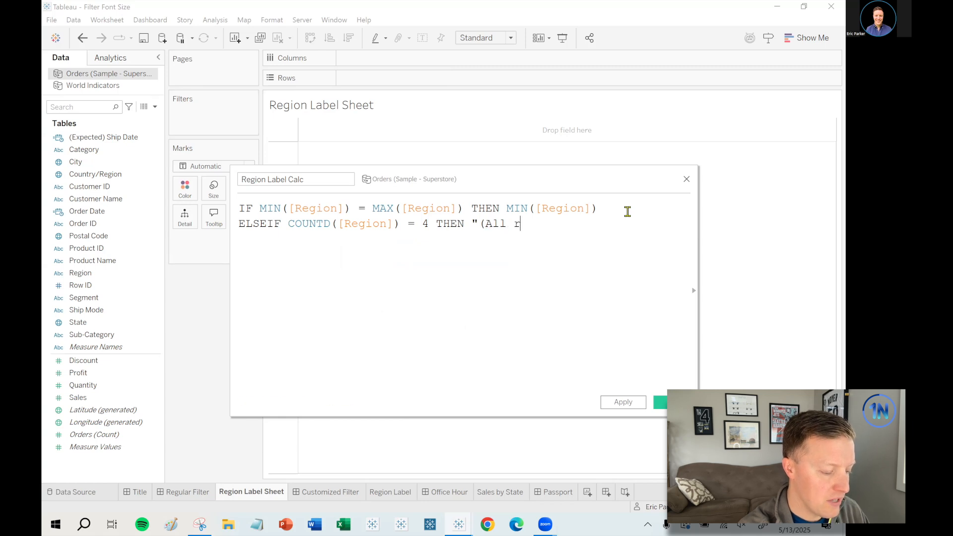
text(egions)
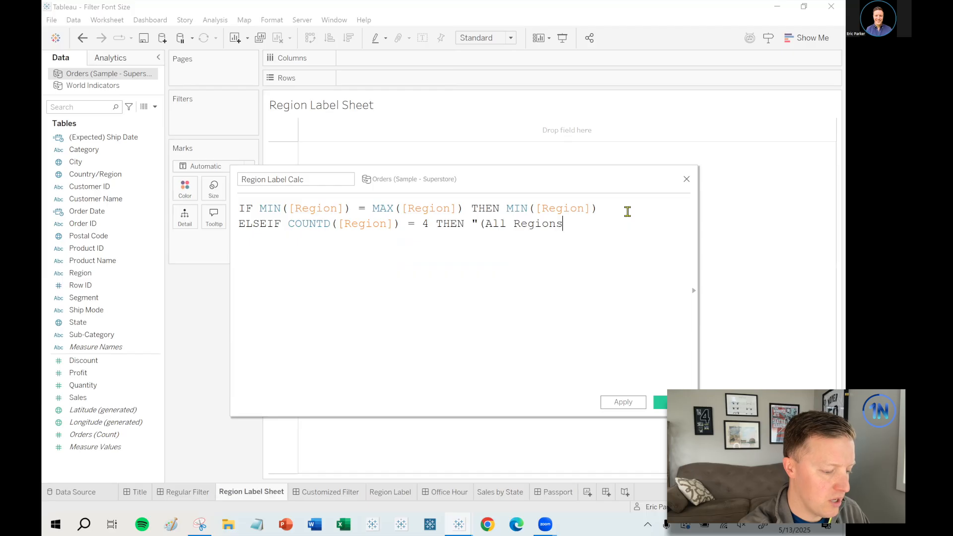
text()")
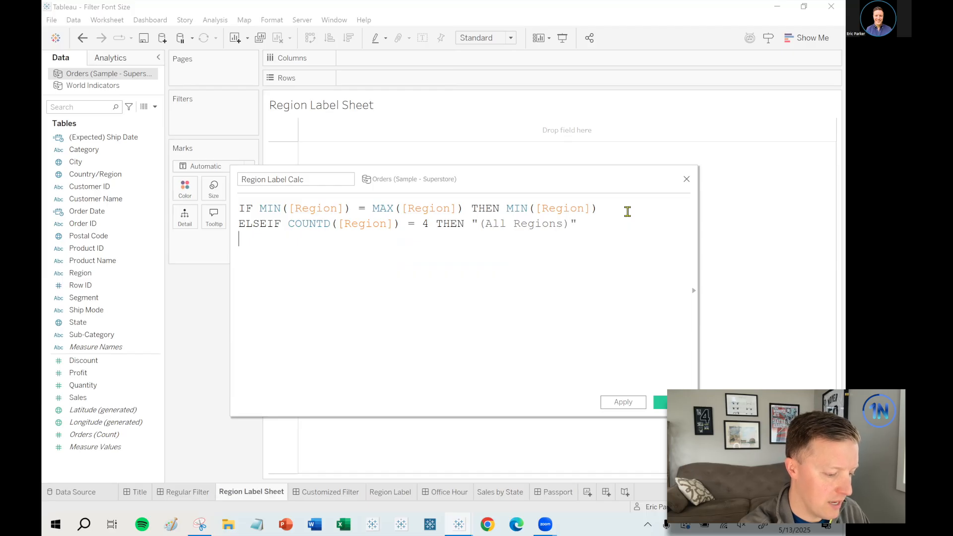
Add '(Multiple Regions)' when COUNTD([Region]) <= 3, finish with ELSE/END and save the calculation.
text(EL)
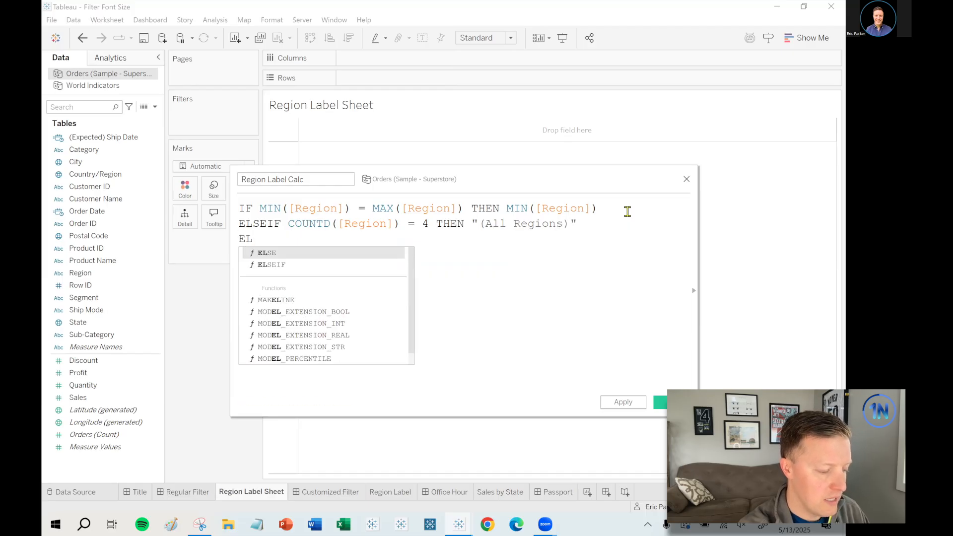
text(SE)
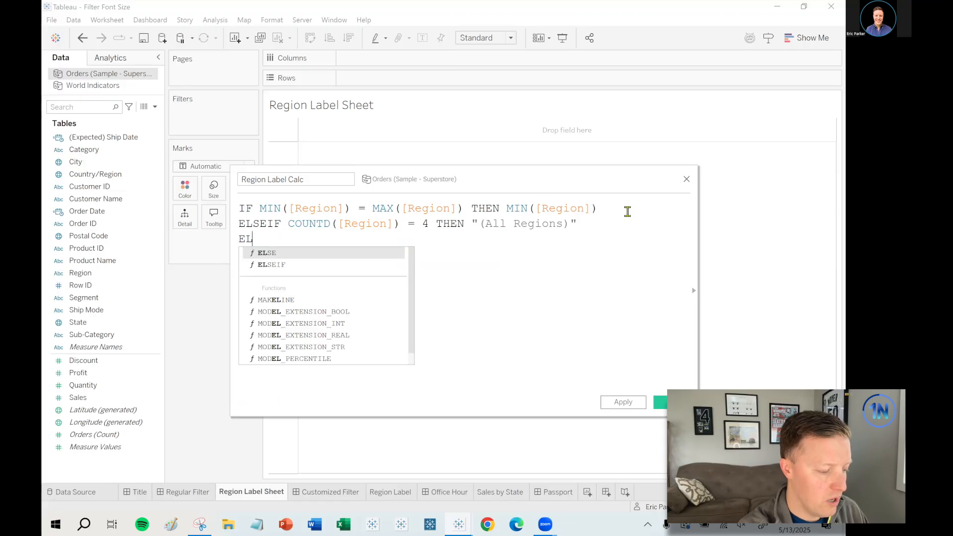
text(SEIF COUN)
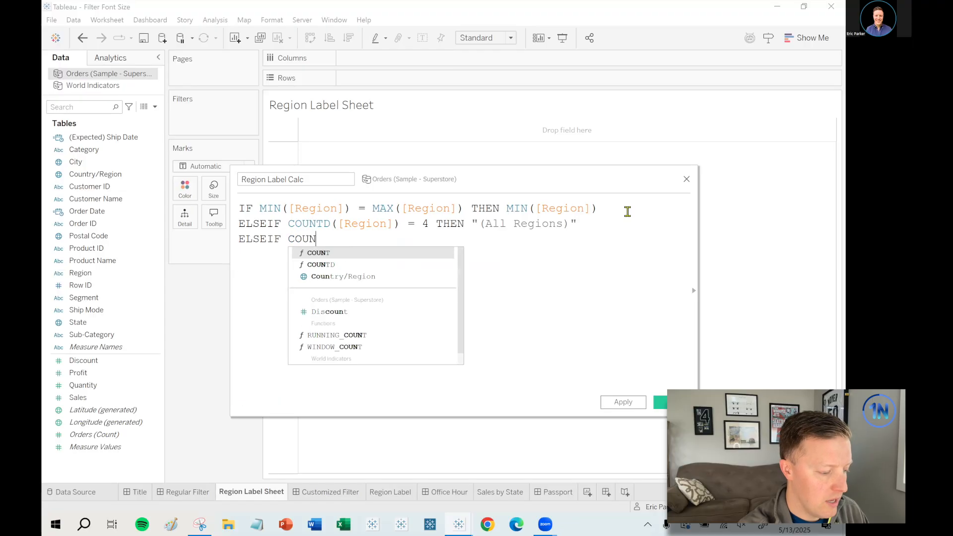
text(TD(reg)
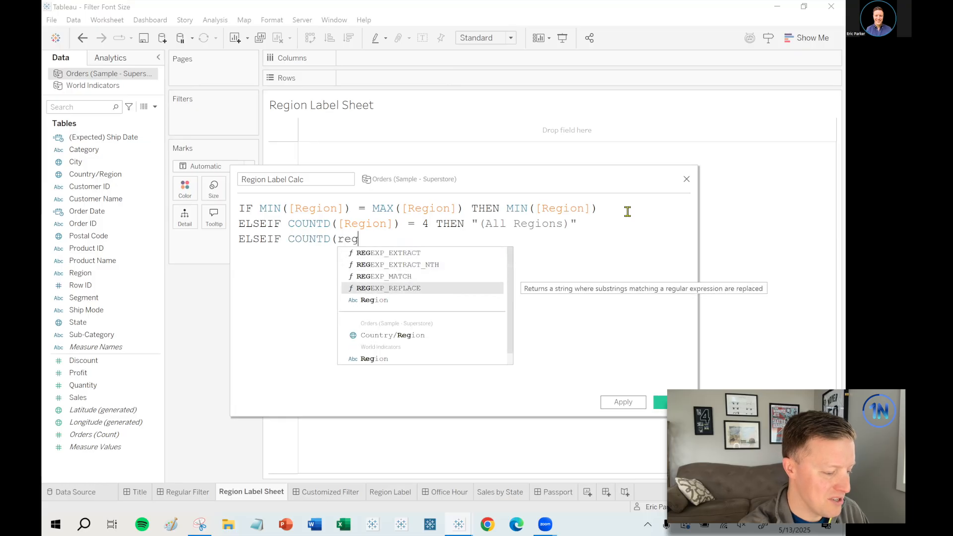
text([Region]))
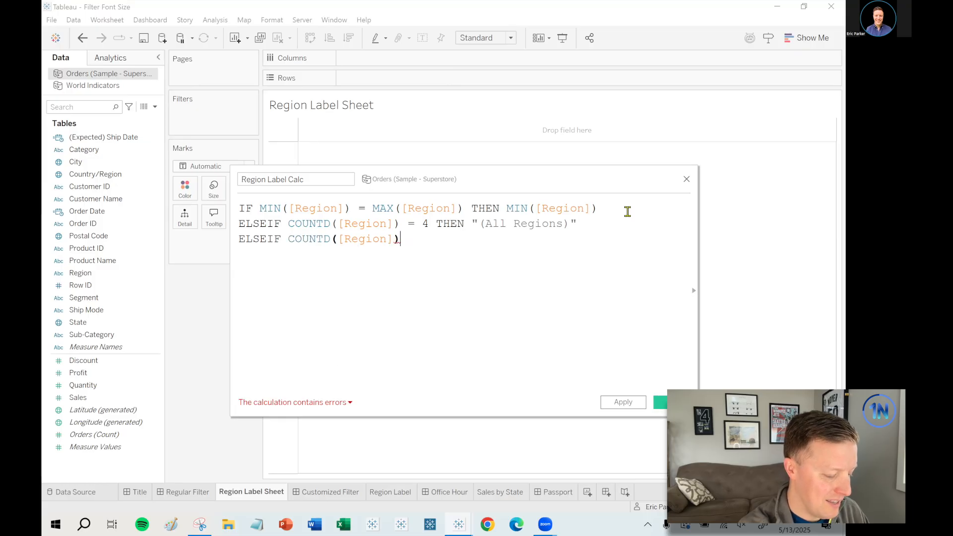
text(<)
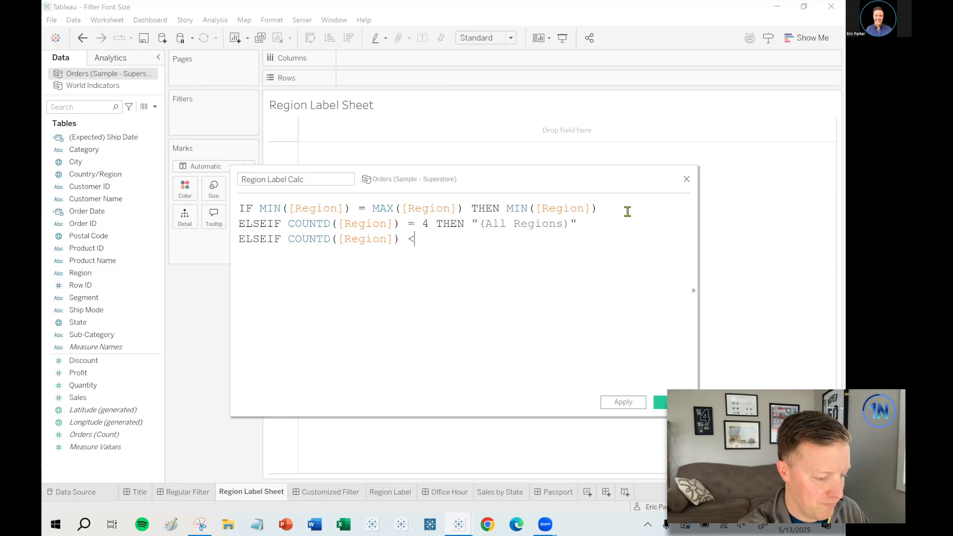
text(= 3 THEN ")
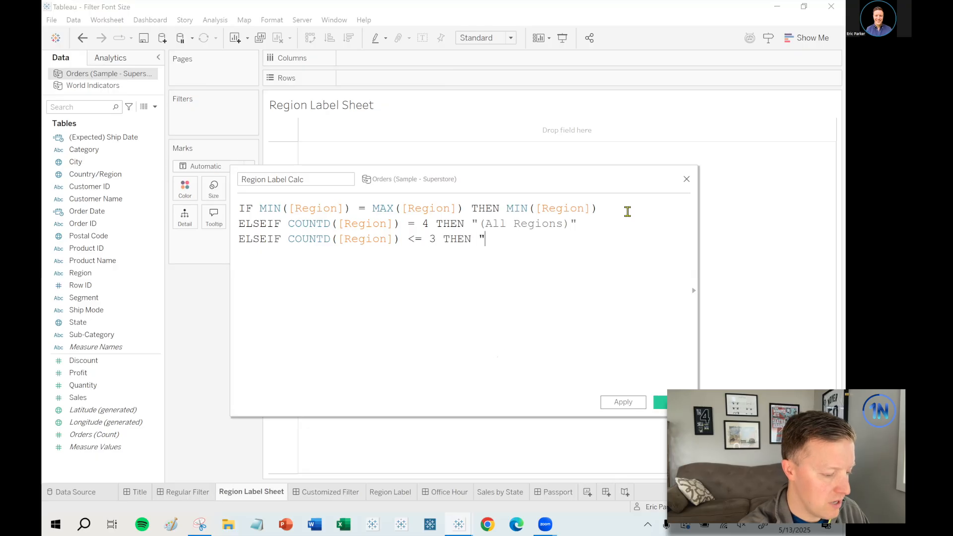
text((Multipl)
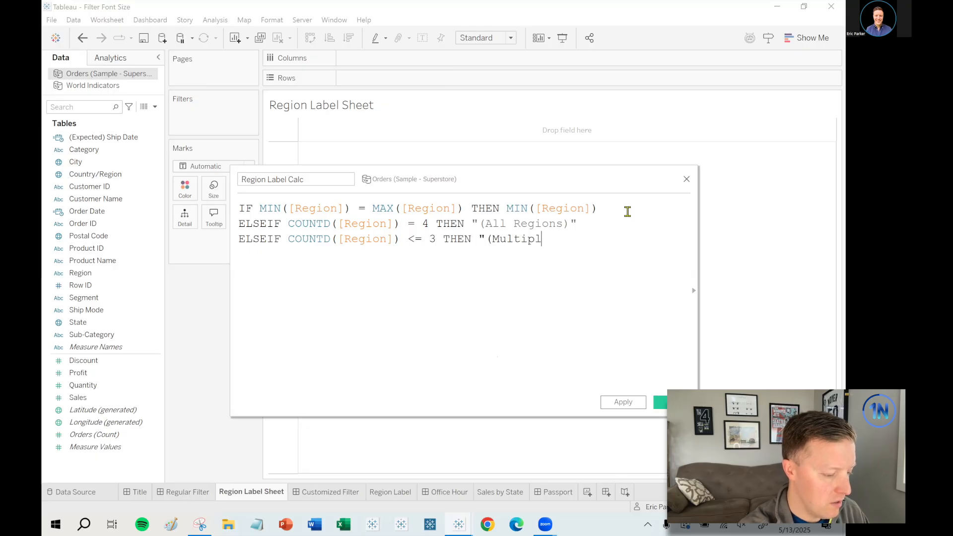
text(e Regions))
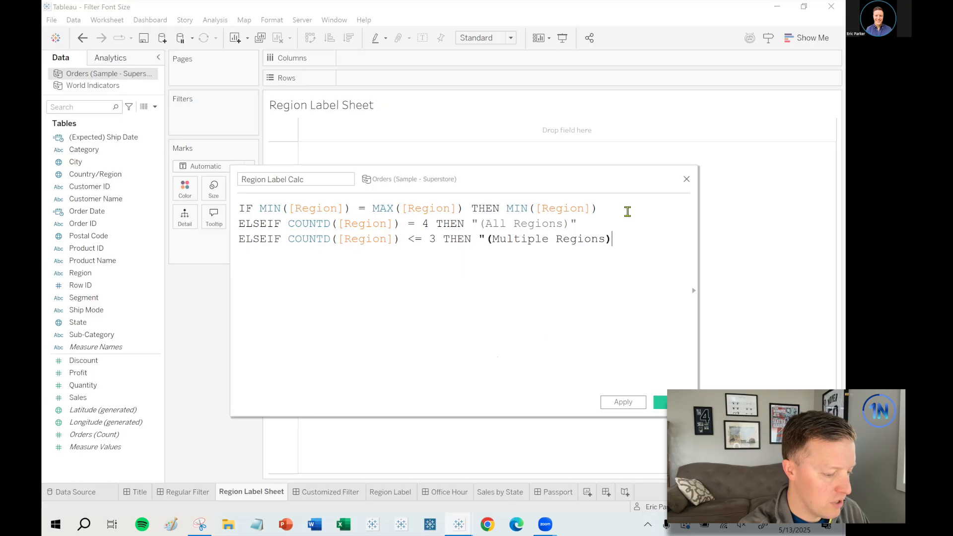
text(ELS)
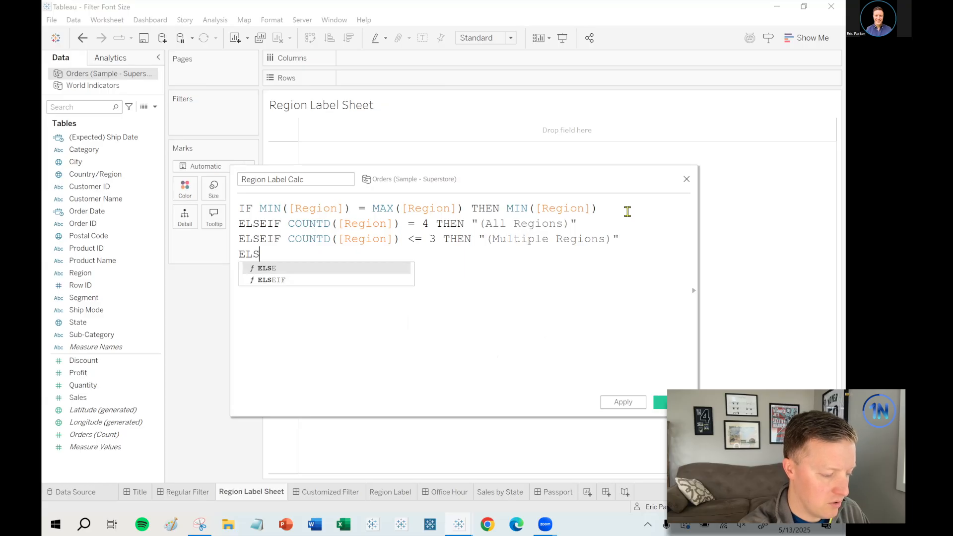
text(E)
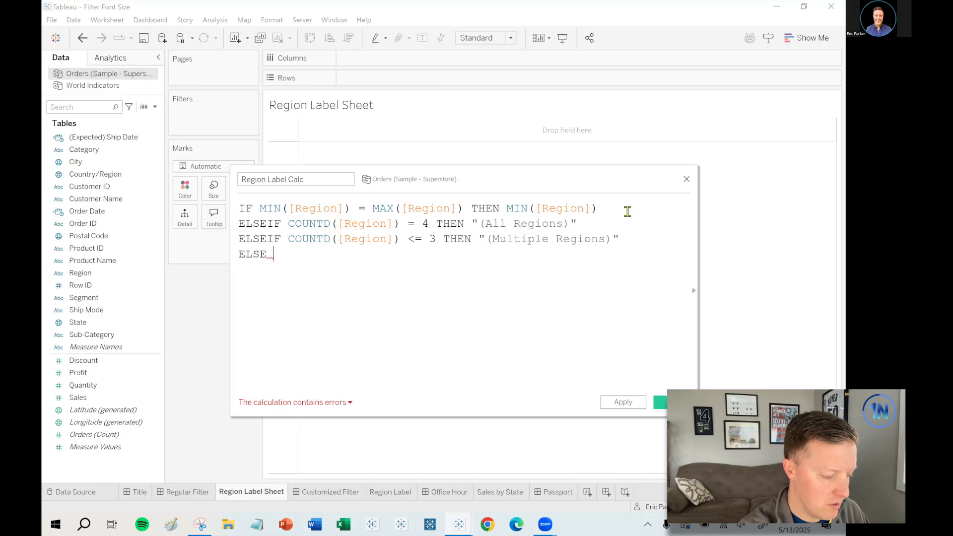
text(END)
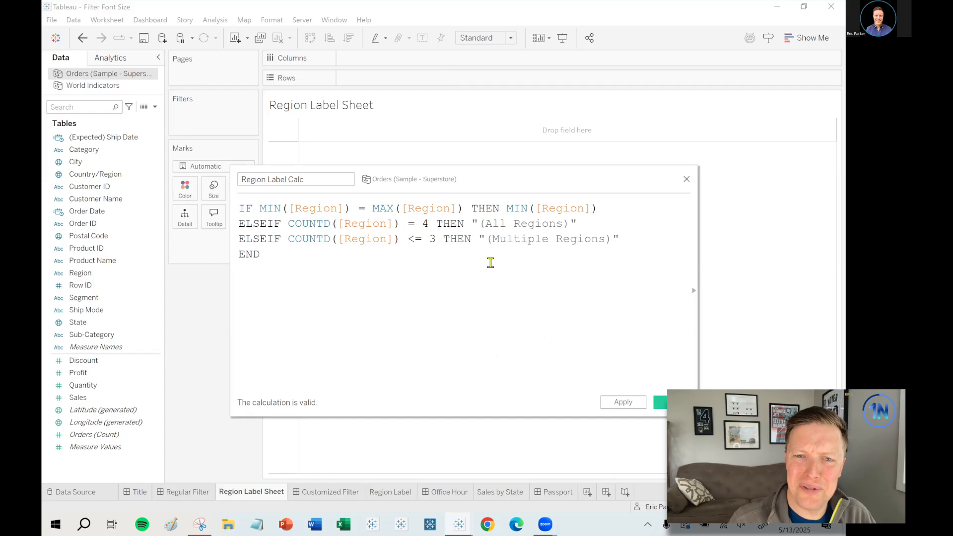
click(661, 402)
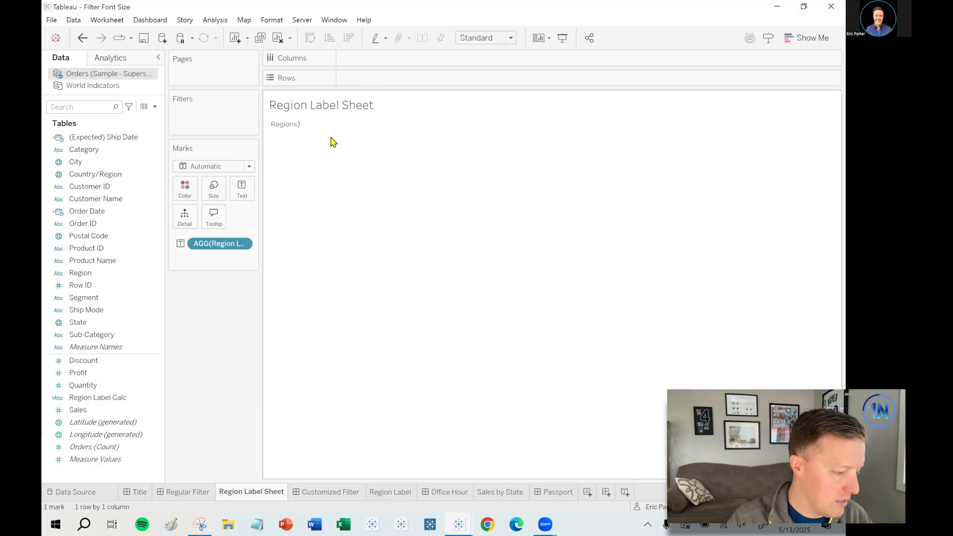
Fit the label sheet to Entire View and give the label text a larger font size.
click(484, 38)
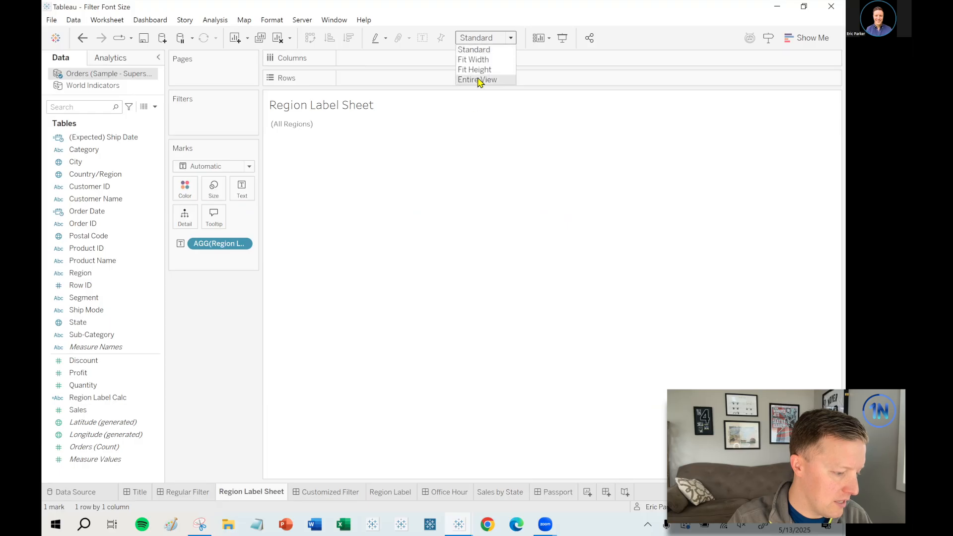
click(478, 79)
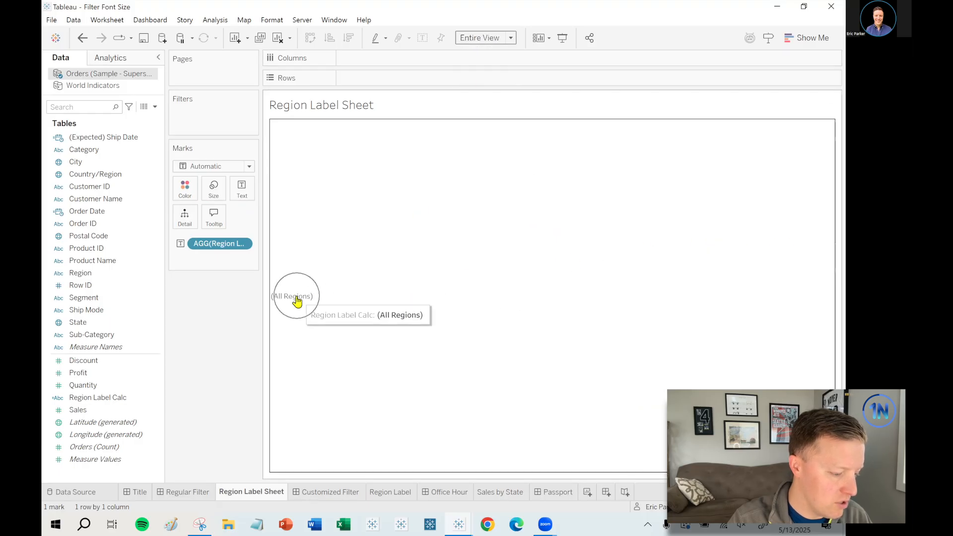
click(242, 188)
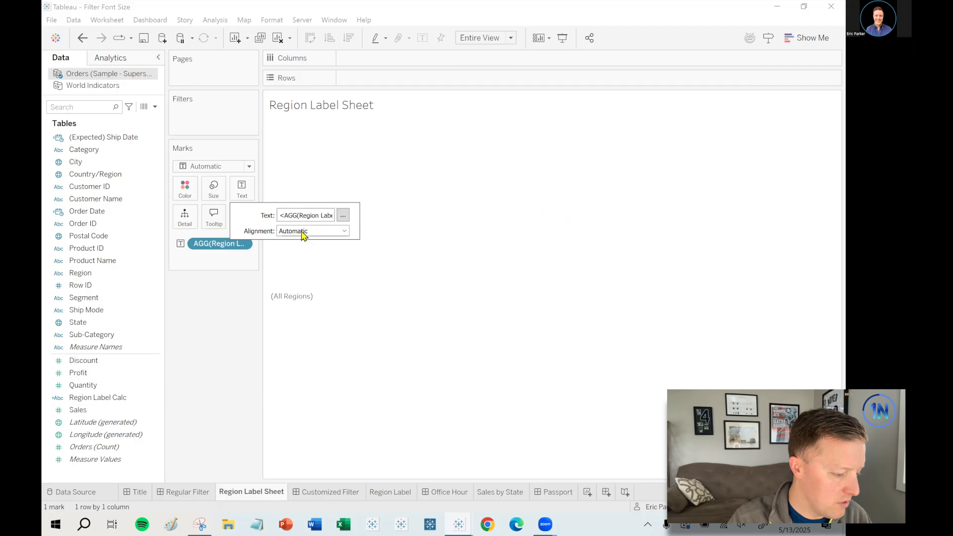
mouse_move(355, 218)
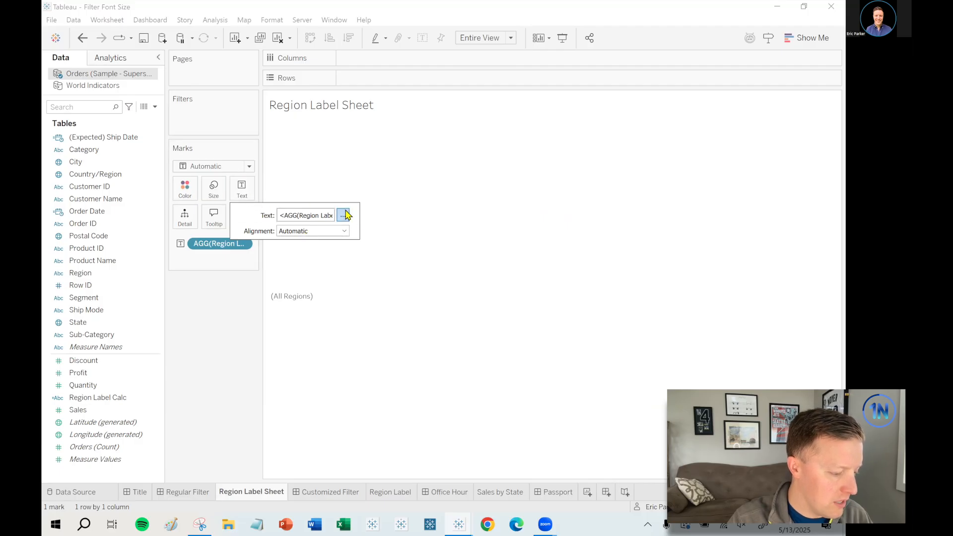
click(473, 205)
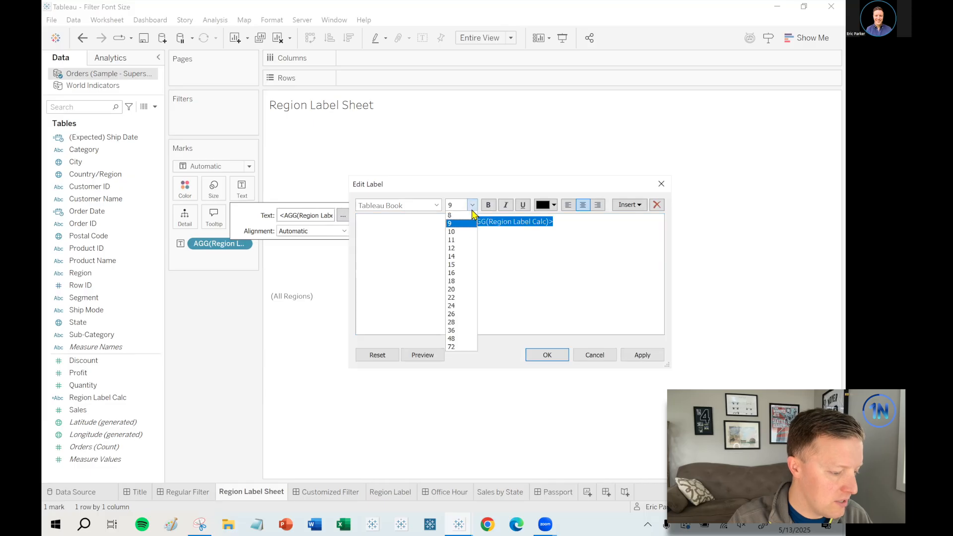
click(451, 264)
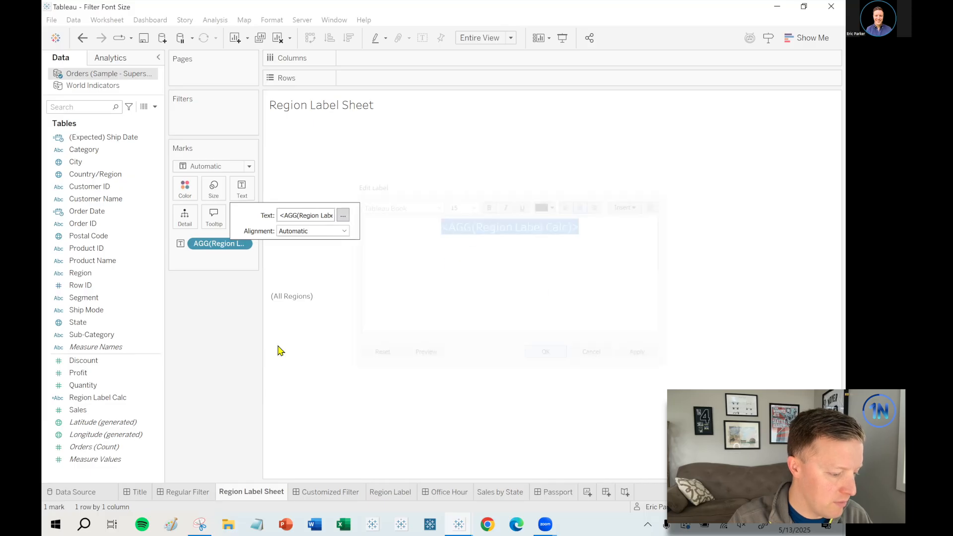
click(545, 351)
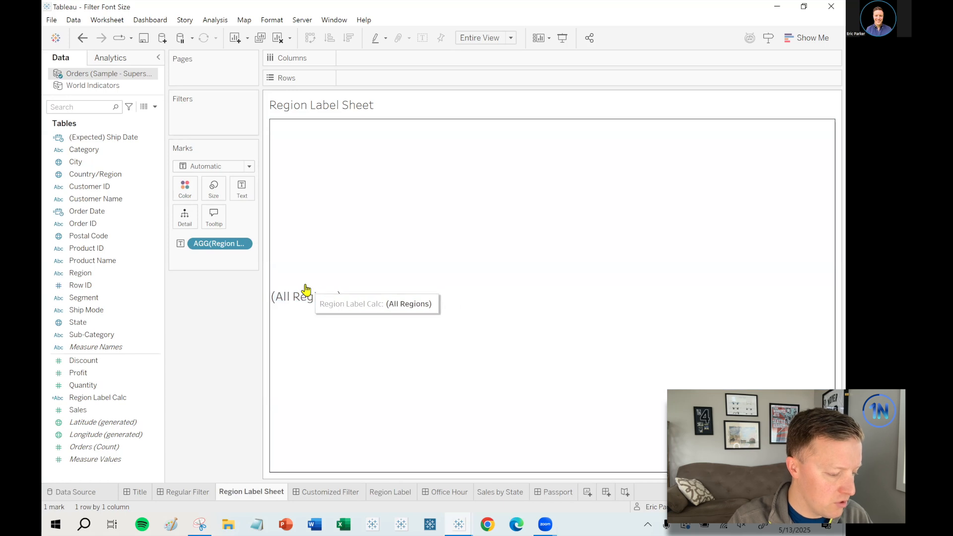
Turn off Show tooltips for the Region Label Sheet.
click(213, 217)
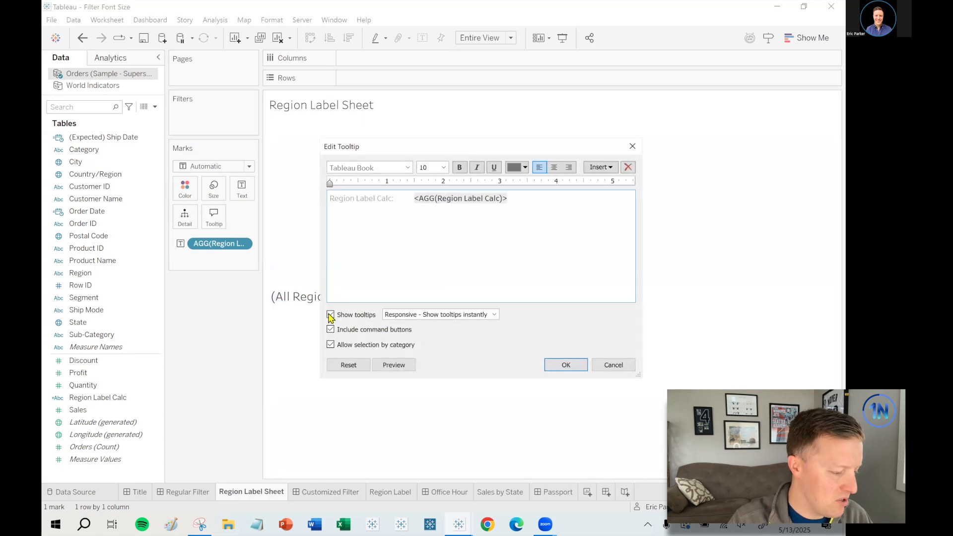
click(565, 364)
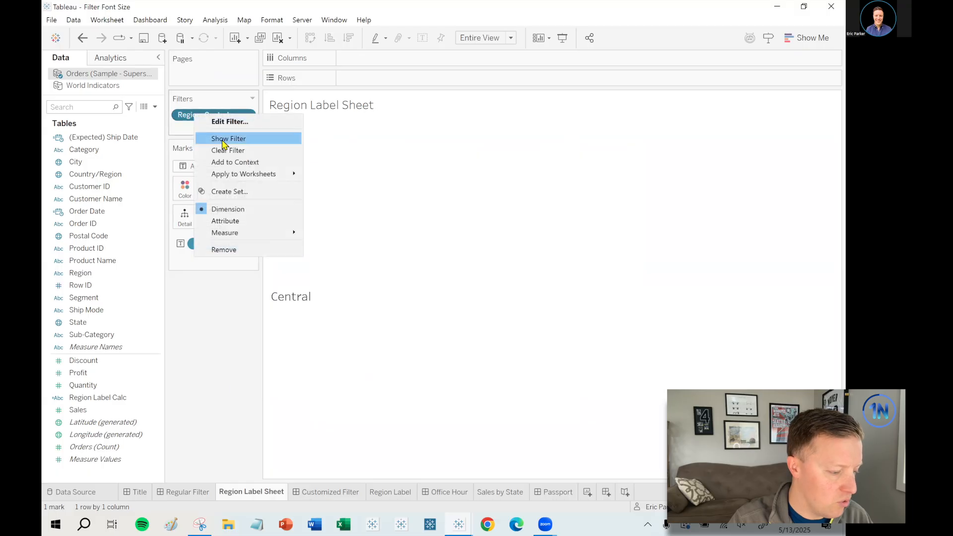
Show the Region filter, toggle East, none and Central+East to test the label, ending on (All).
click(228, 138)
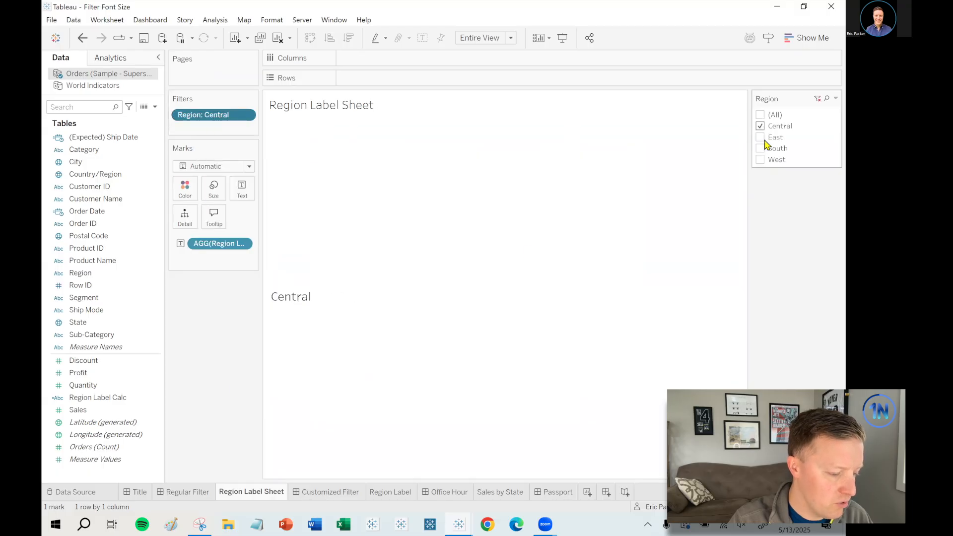
click(759, 137)
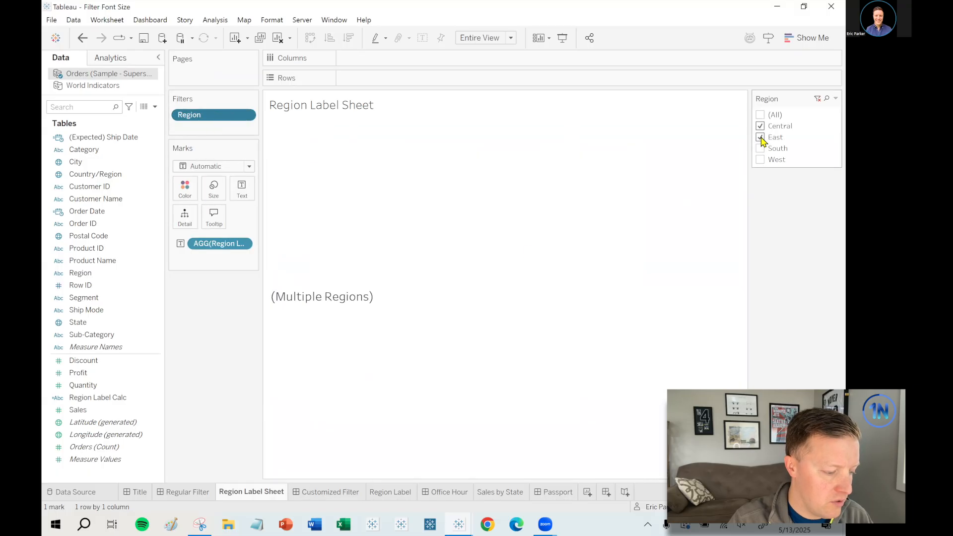
click(759, 126)
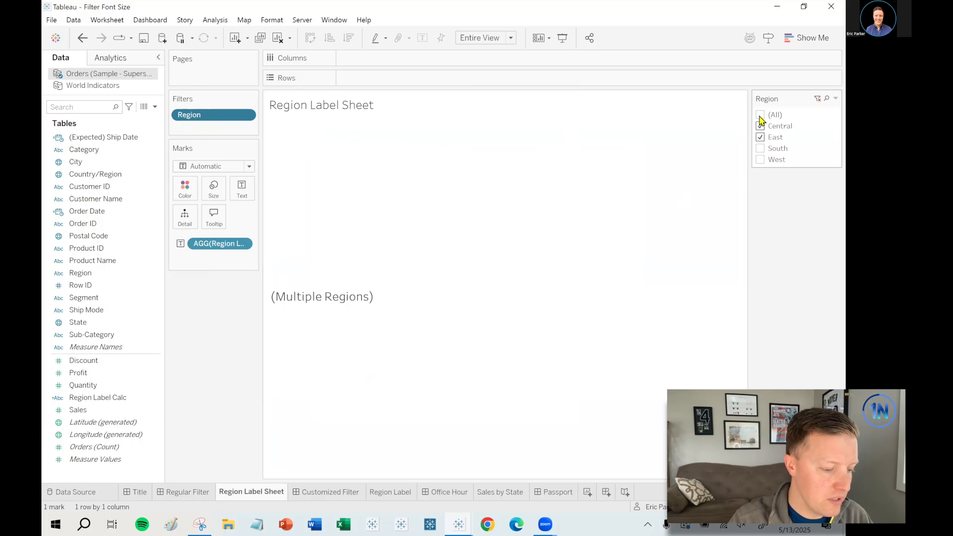
click(760, 116)
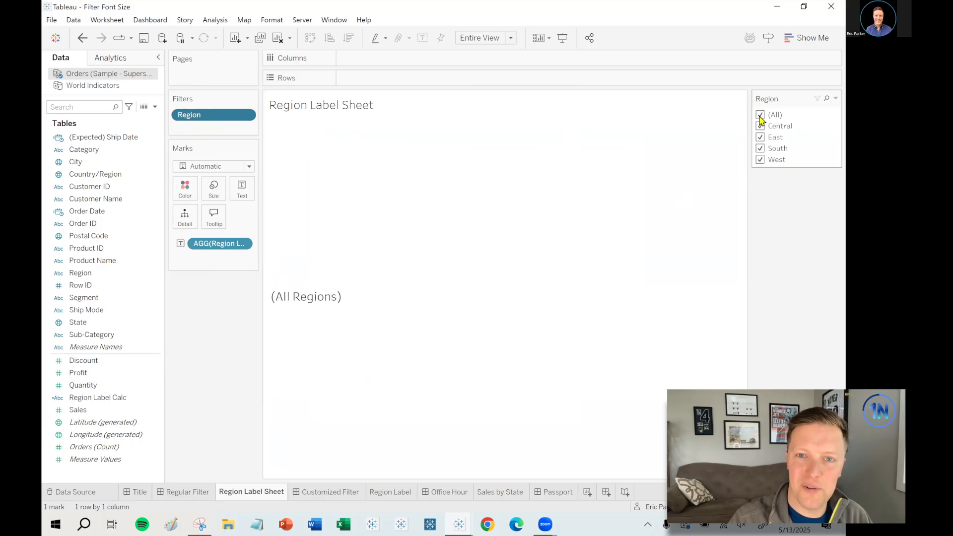
click(760, 115)
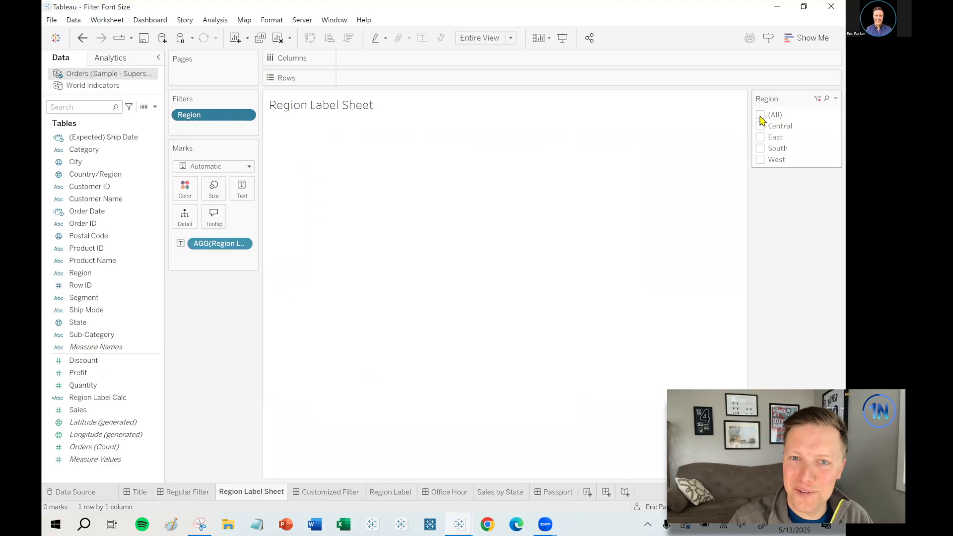
click(760, 126)
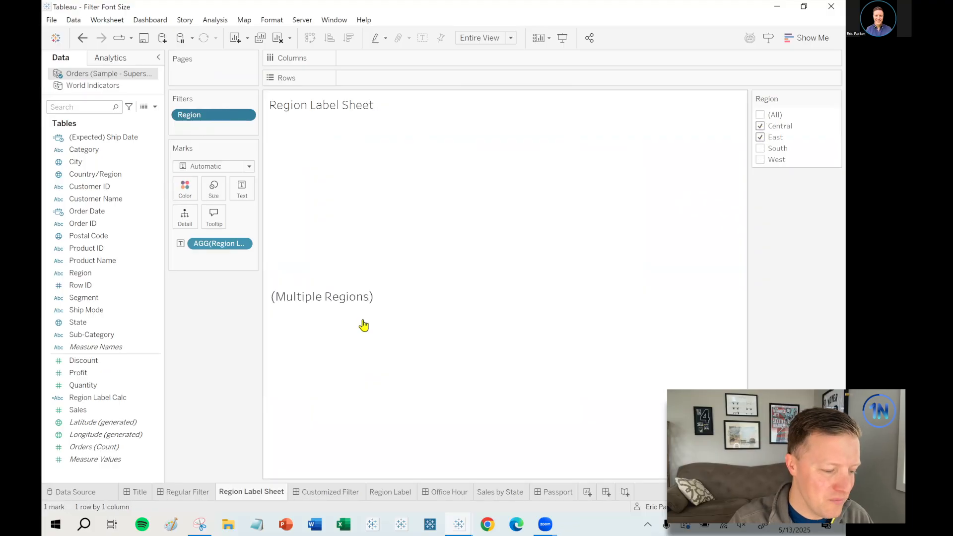
click(759, 114)
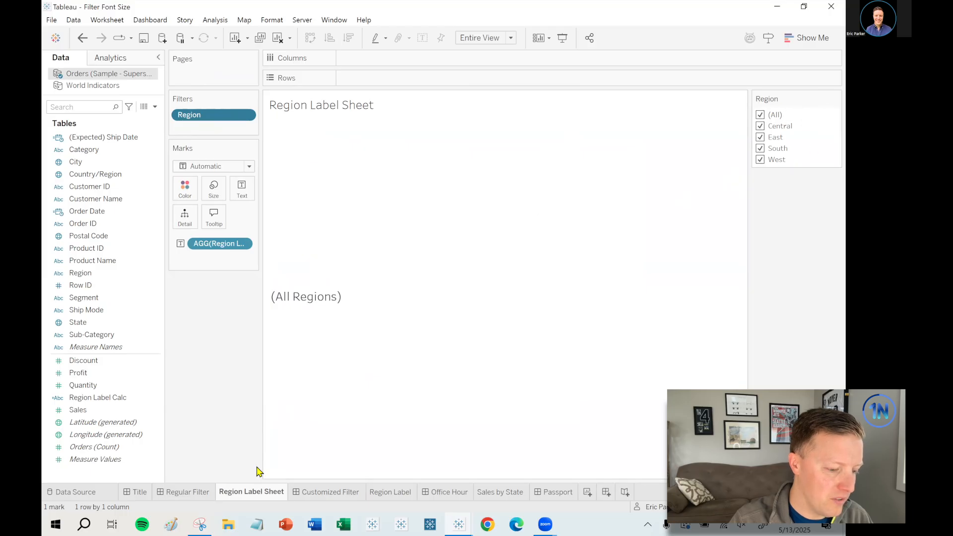
click(189, 491)
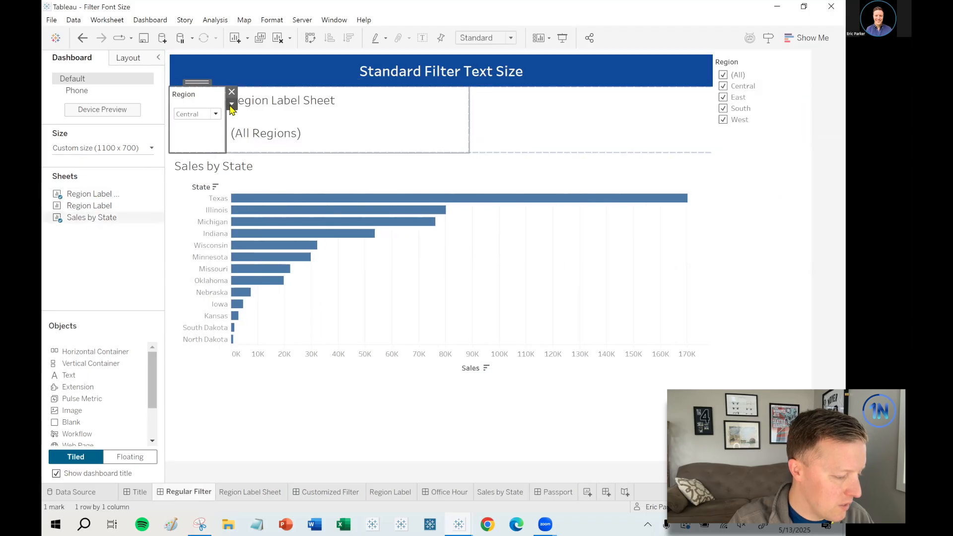
Apply the dashboard's Region filter to Selected Worksheets including Region Label Sheet.
click(231, 104)
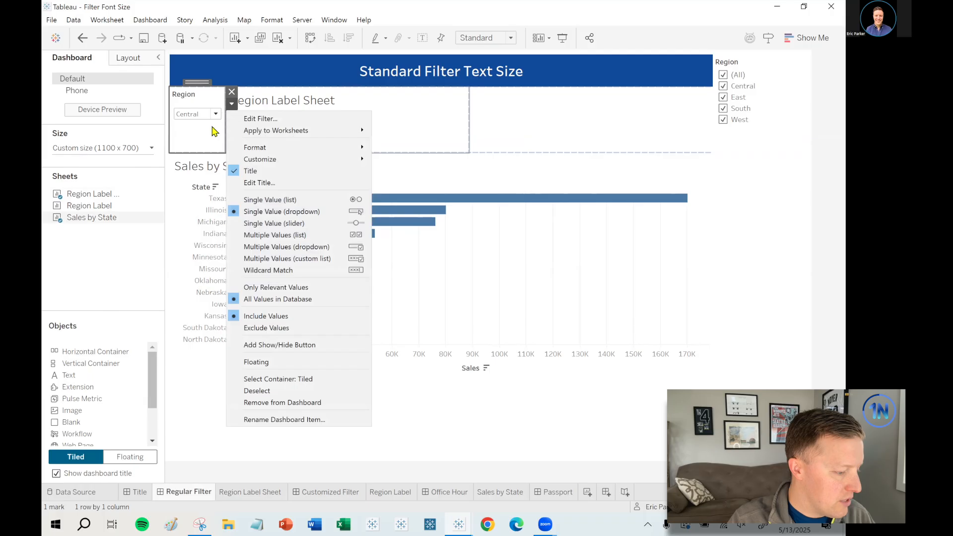
mouse_move(286, 147)
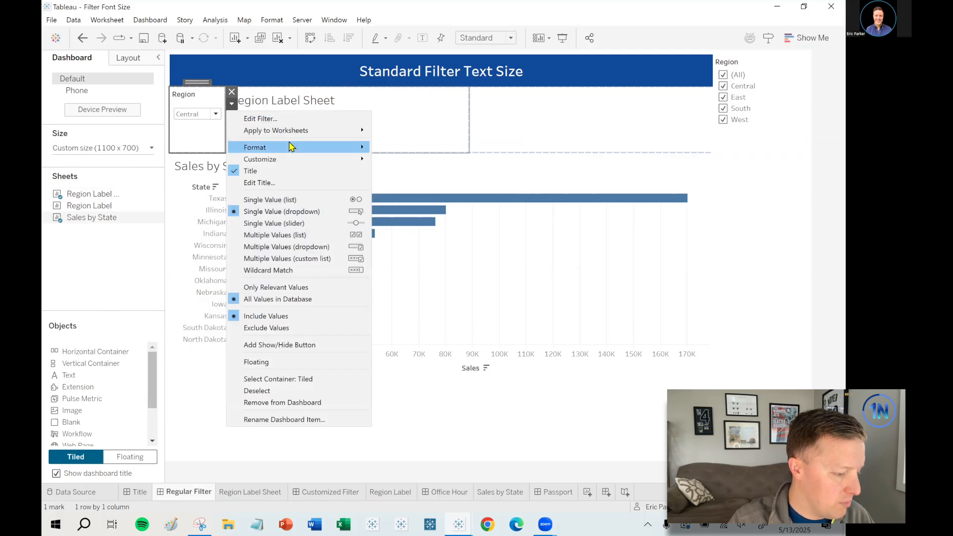
mouse_move(202, 131)
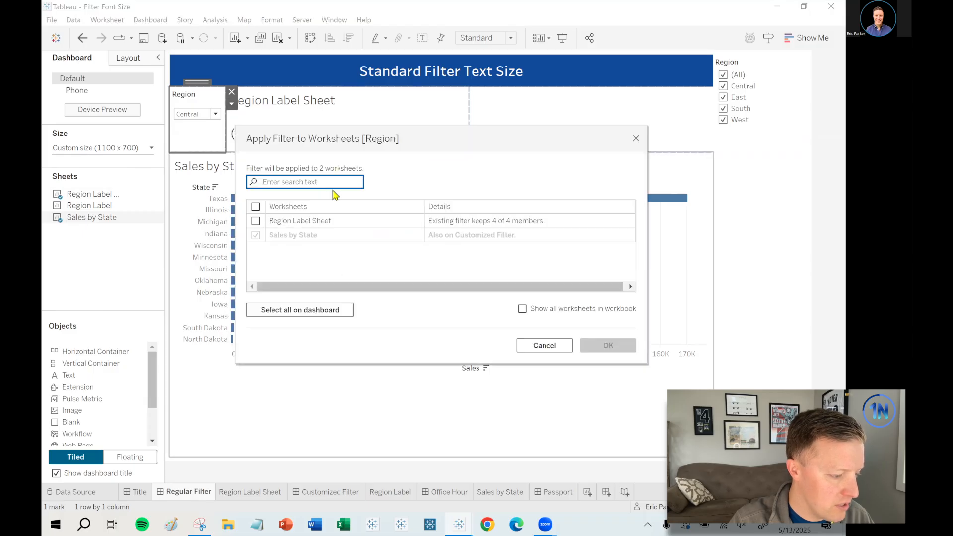
click(255, 220)
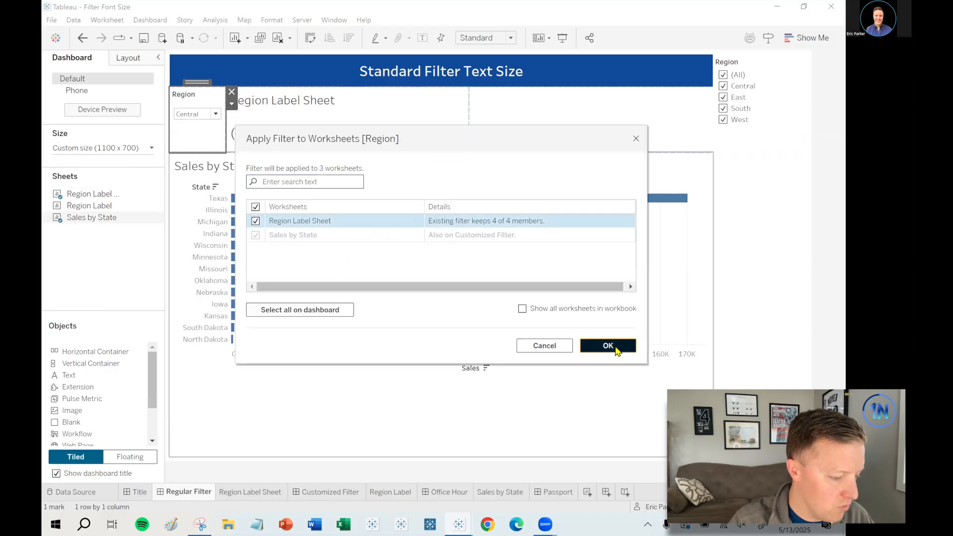
click(607, 345)
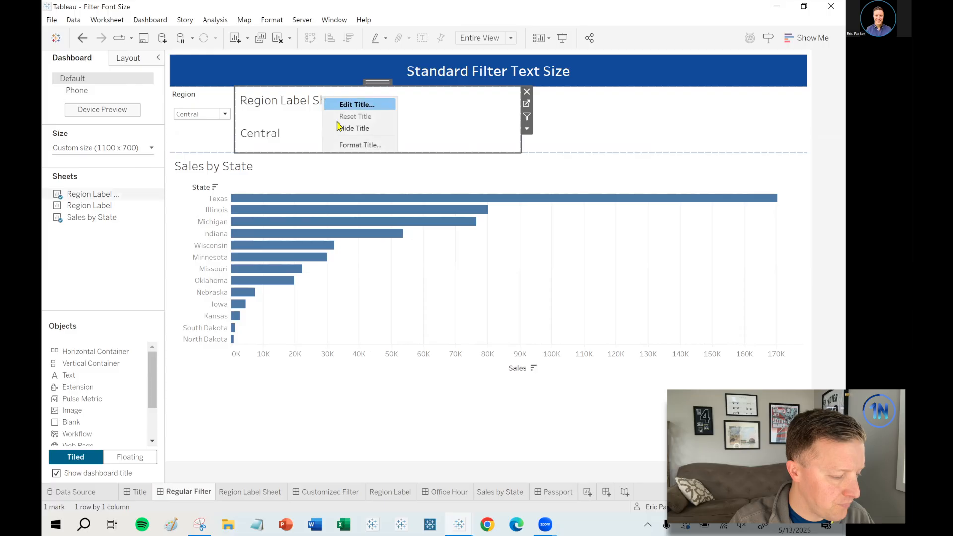
mouse_move(530, 129)
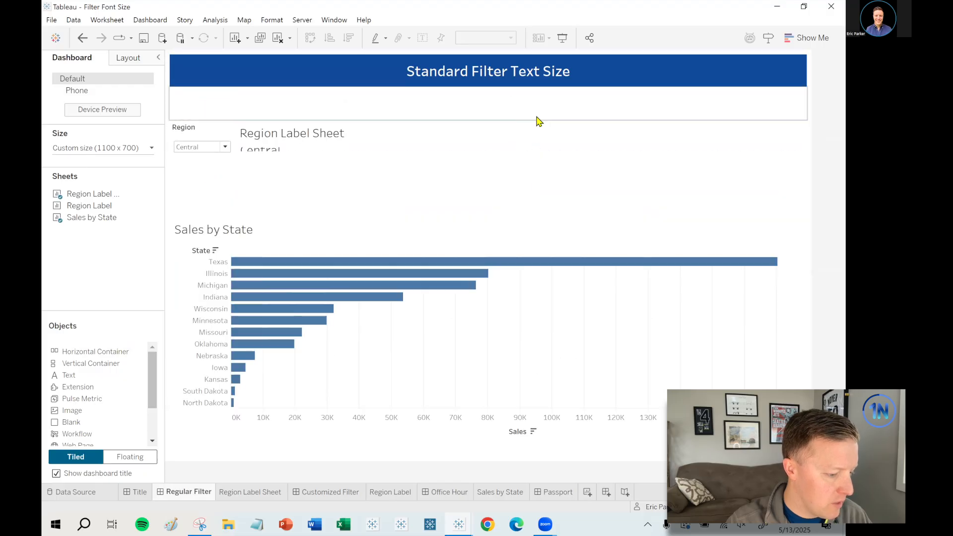
Drag an empty layout object beneath the dashboard title.
drag(537, 121, 541, 147)
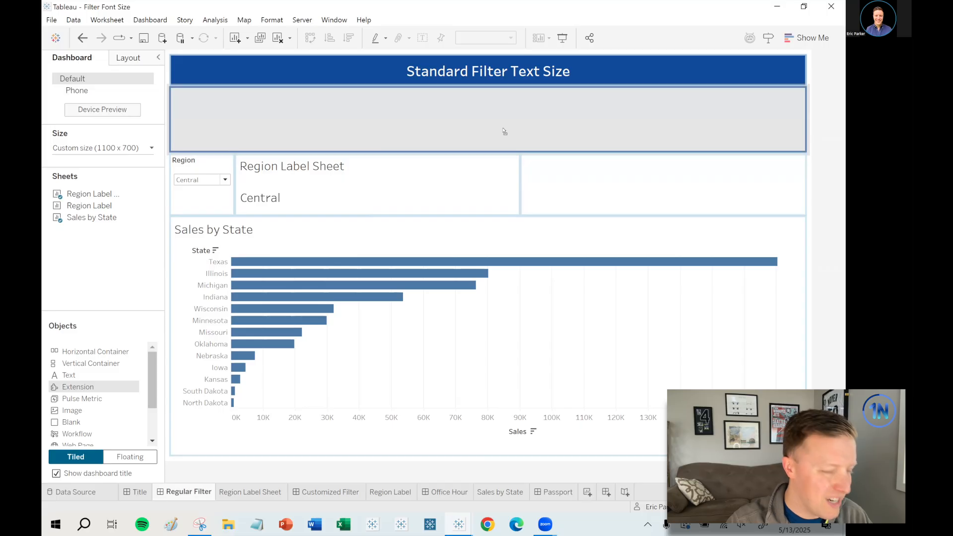
mouse_move(246, 292)
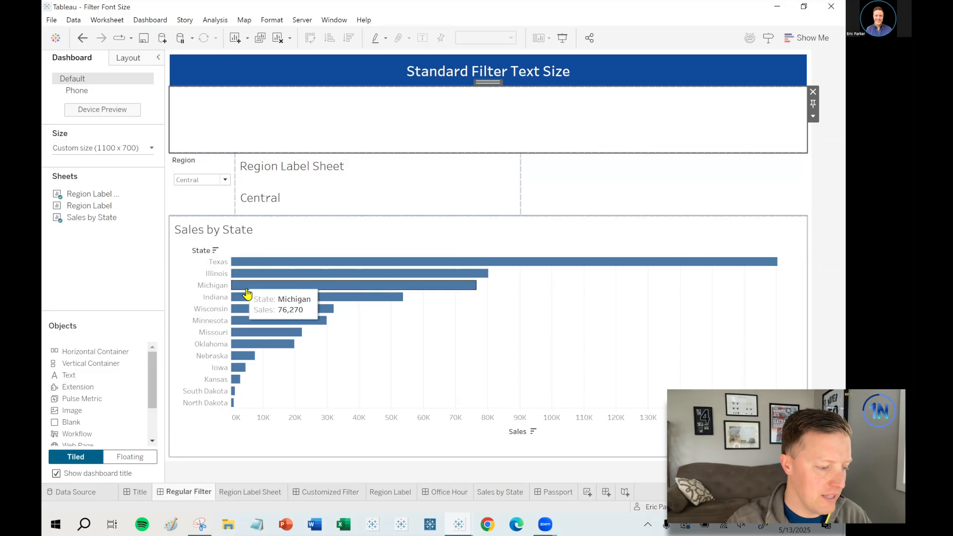
mouse_move(94, 361)
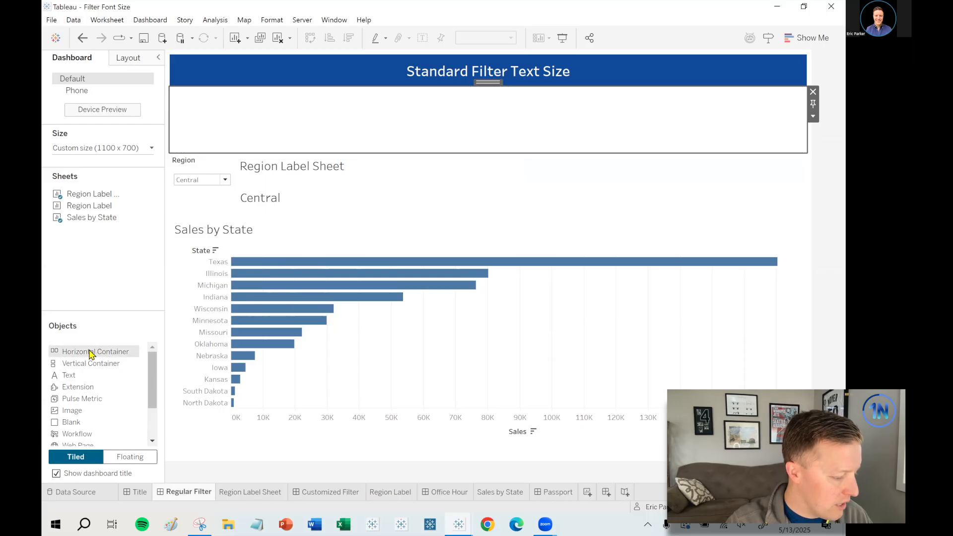
Place a Horizontal Container between the Region filter and the Central label.
click(94, 351)
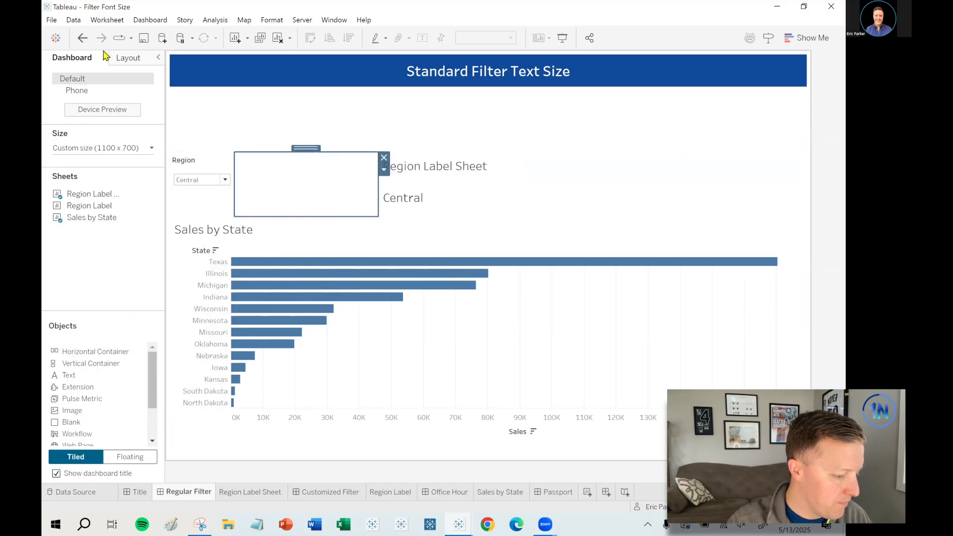
Give the new container a small outer padding before placing the Region Label Sheet in it.
click(128, 58)
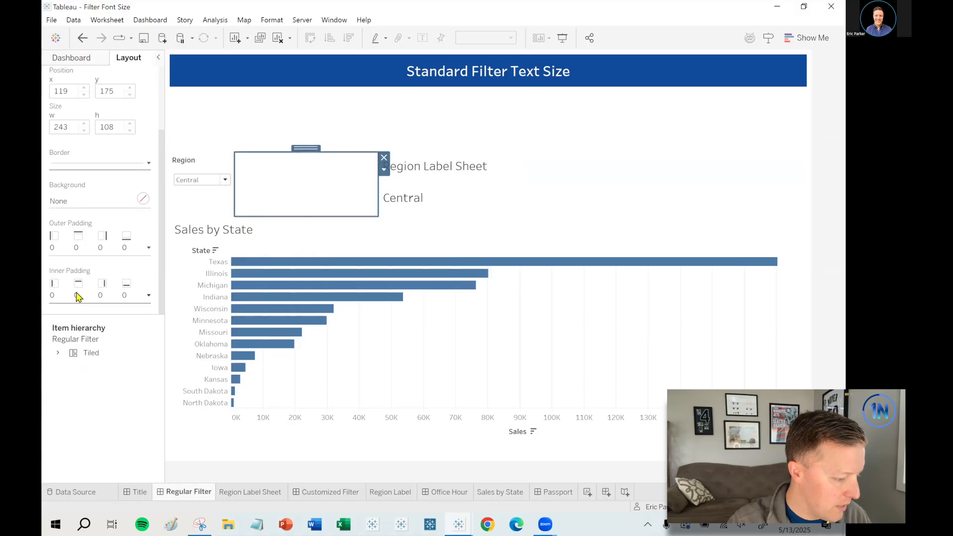
click(147, 295)
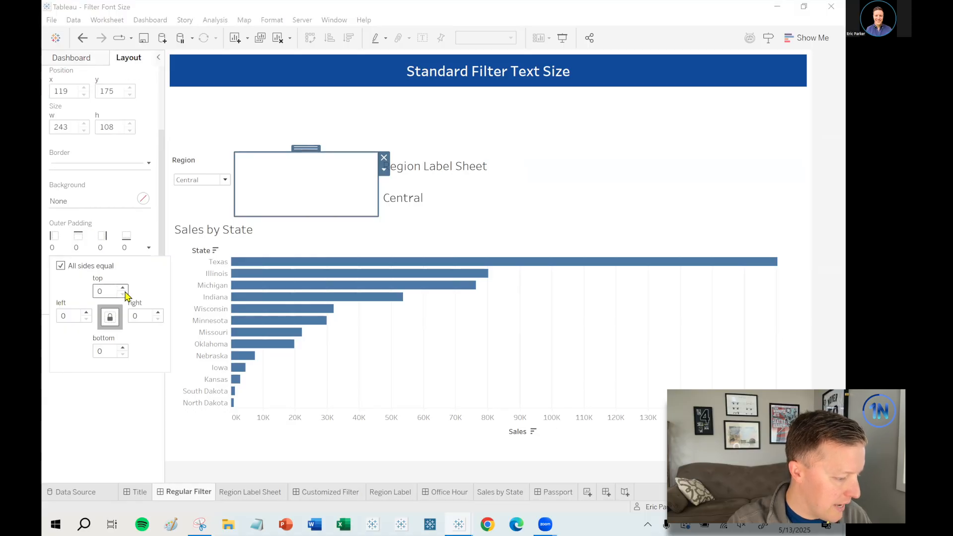
click(121, 288)
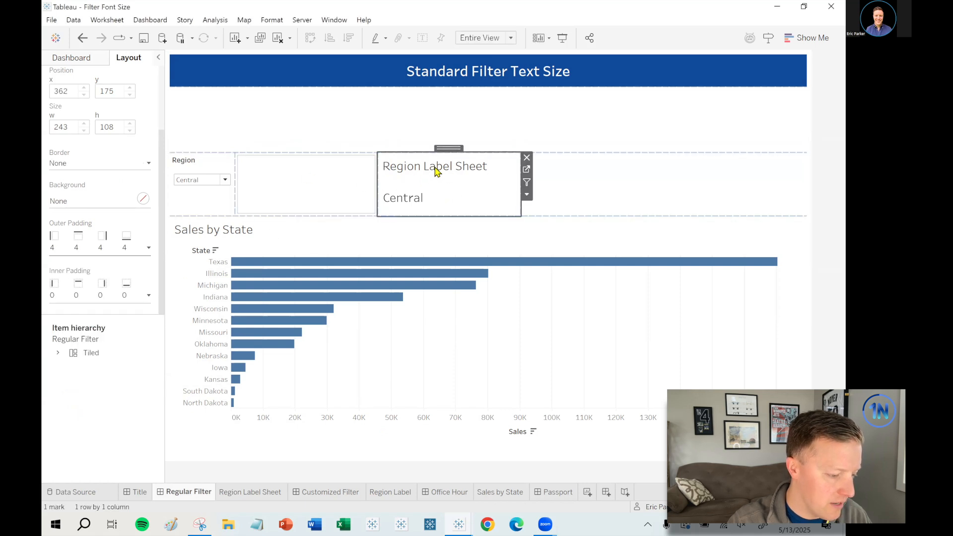
Hide the Region Label Sheet's title so only the large Central label remains.
right_click(434, 166)
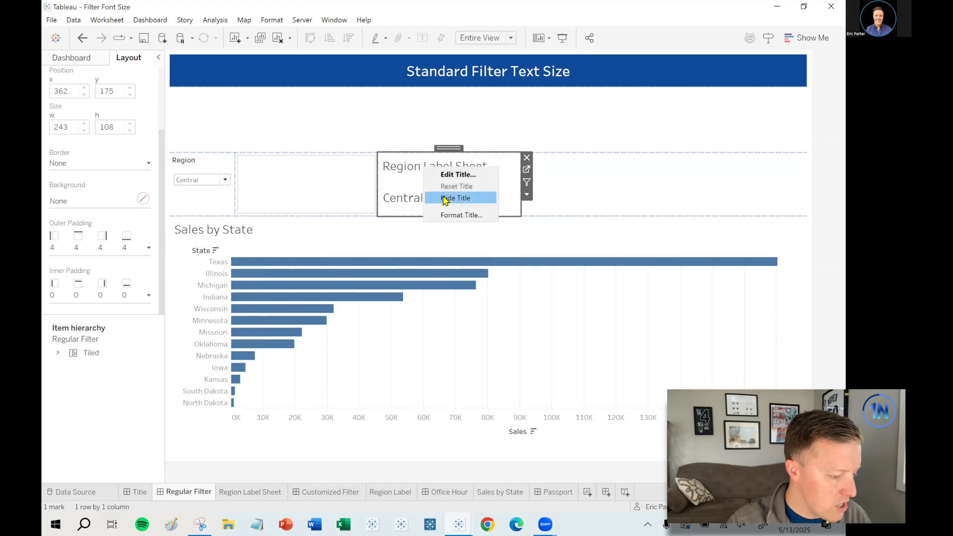
click(456, 197)
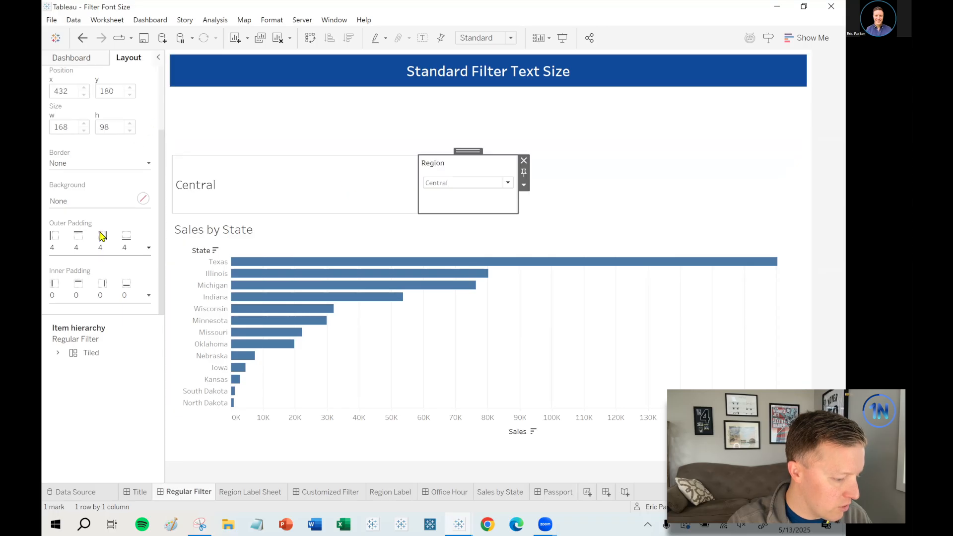
mouse_move(80, 250)
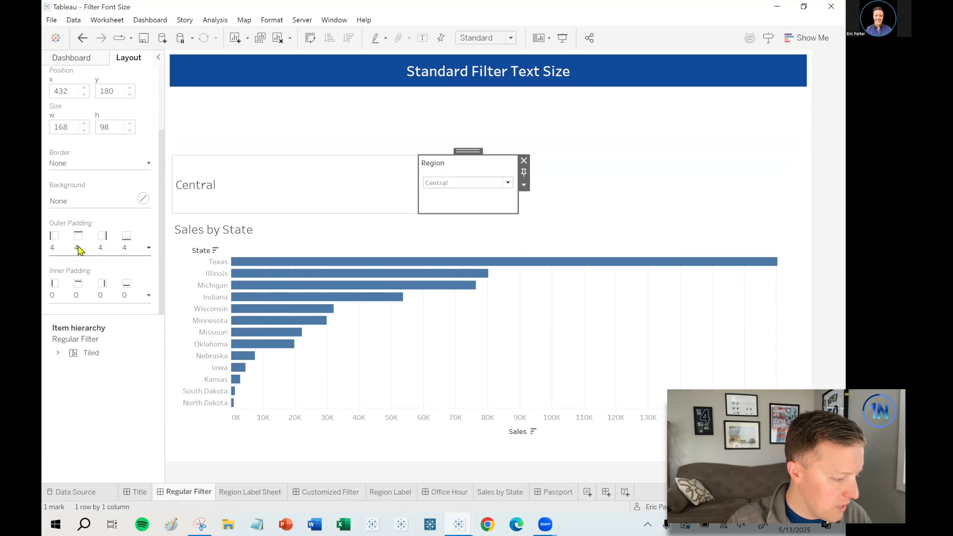
Remove the Region filter's outer padding and fix it to a narrow pixel width, leaving only its drop-down arrow.
click(148, 247)
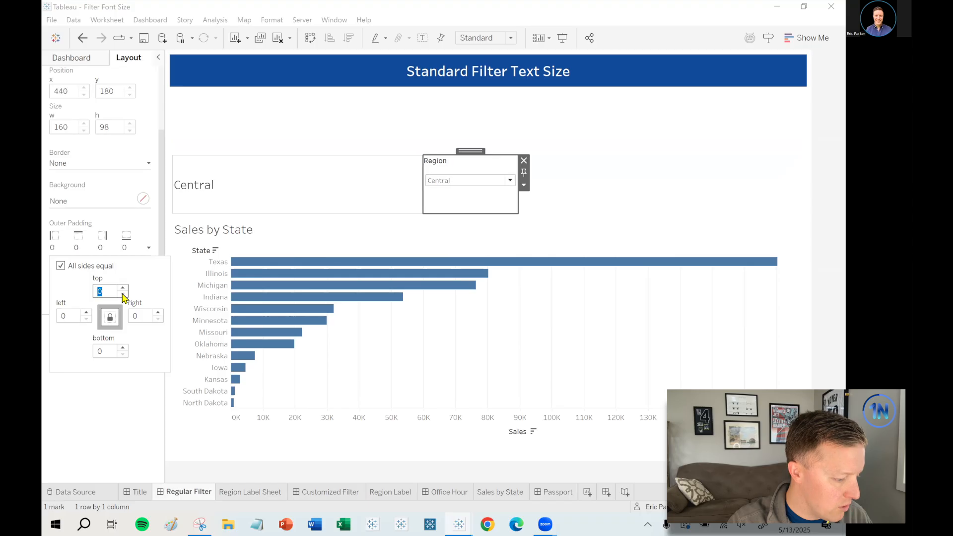
click(521, 161)
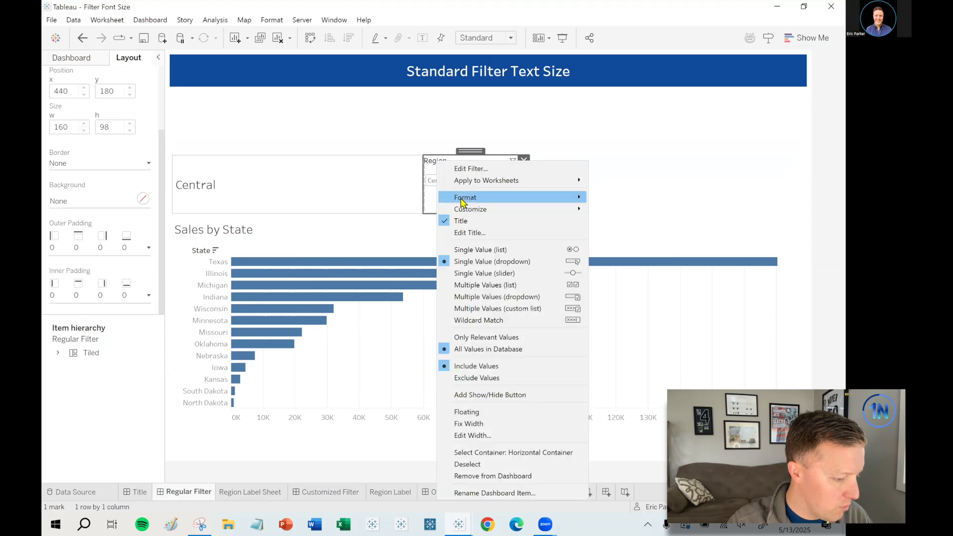
click(491, 261)
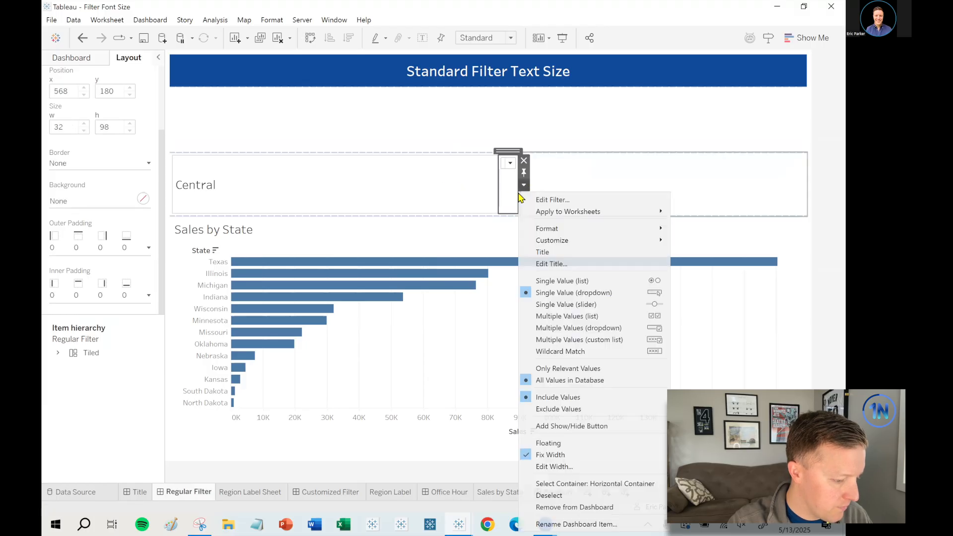
mouse_move(578, 327)
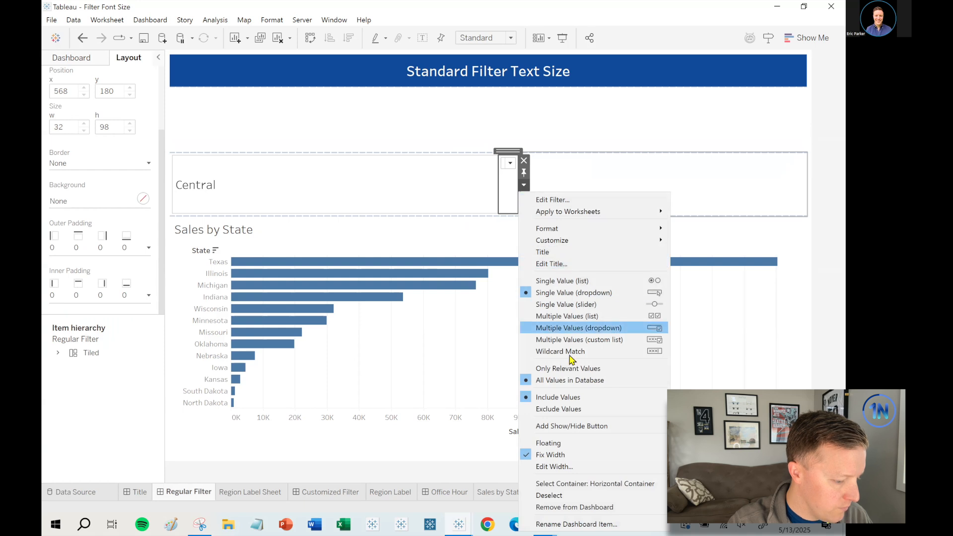
click(554, 467)
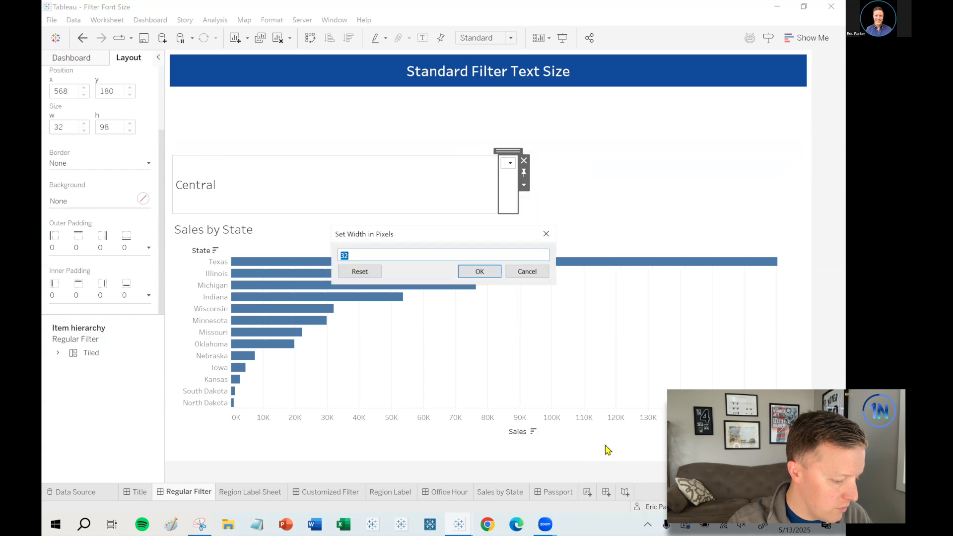
click(479, 271)
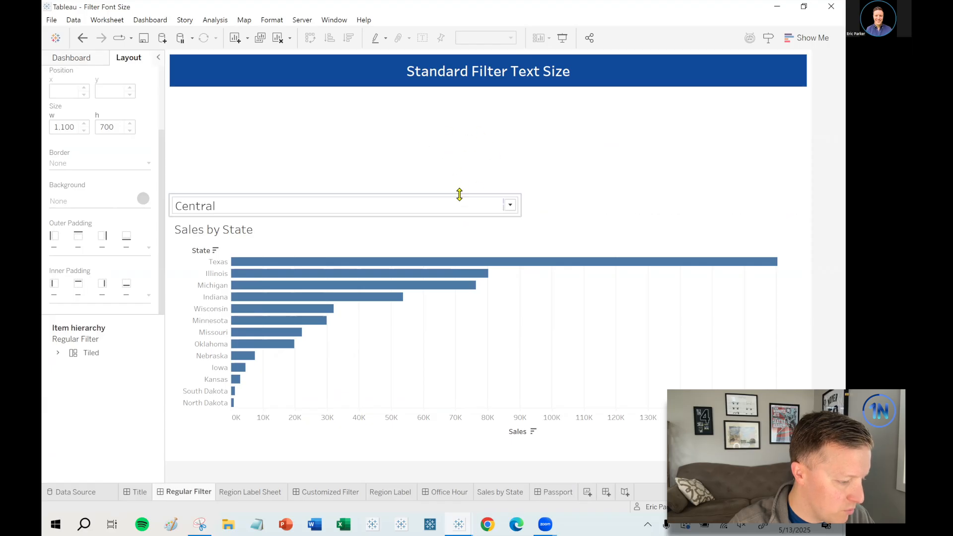
Add a Text object reading 'Region' in bold with a chosen font colour beside the Central label.
click(71, 58)
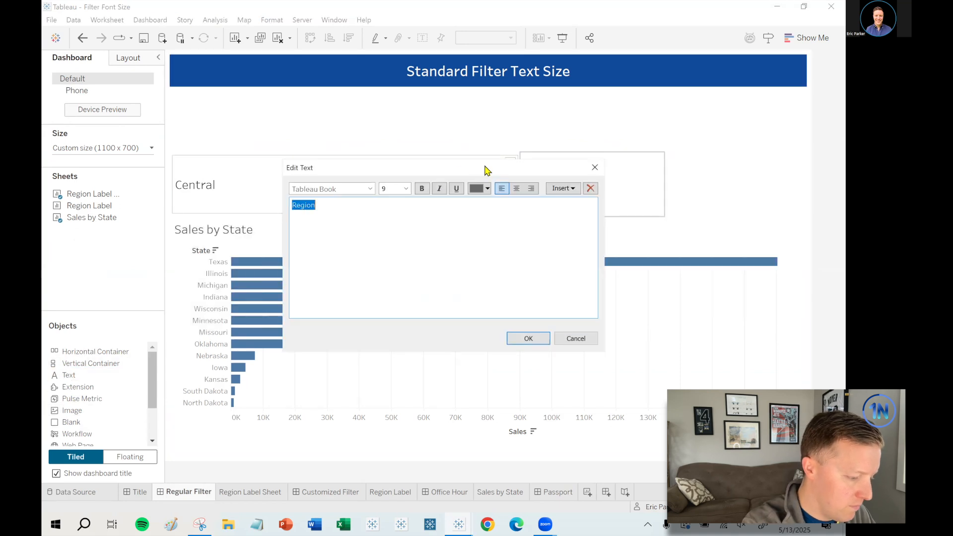
click(486, 188)
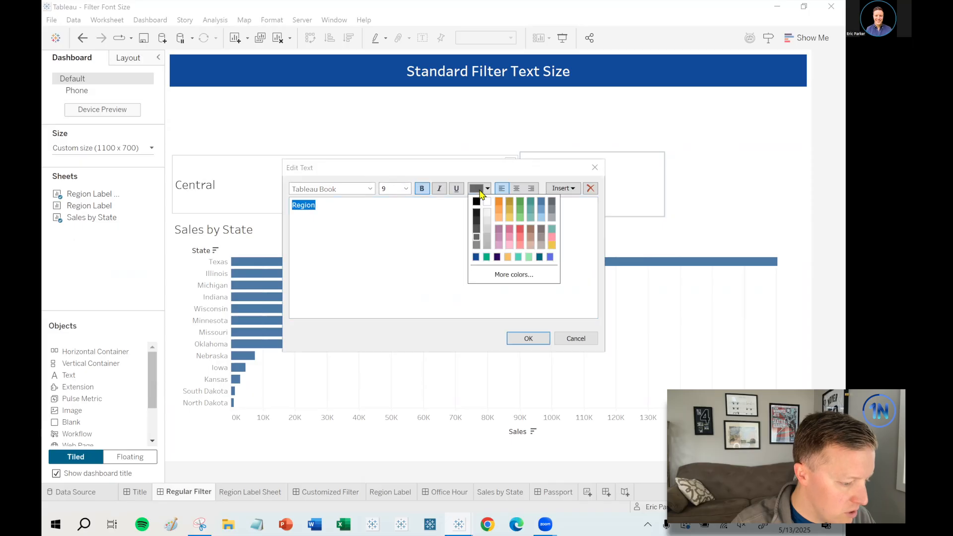
click(479, 189)
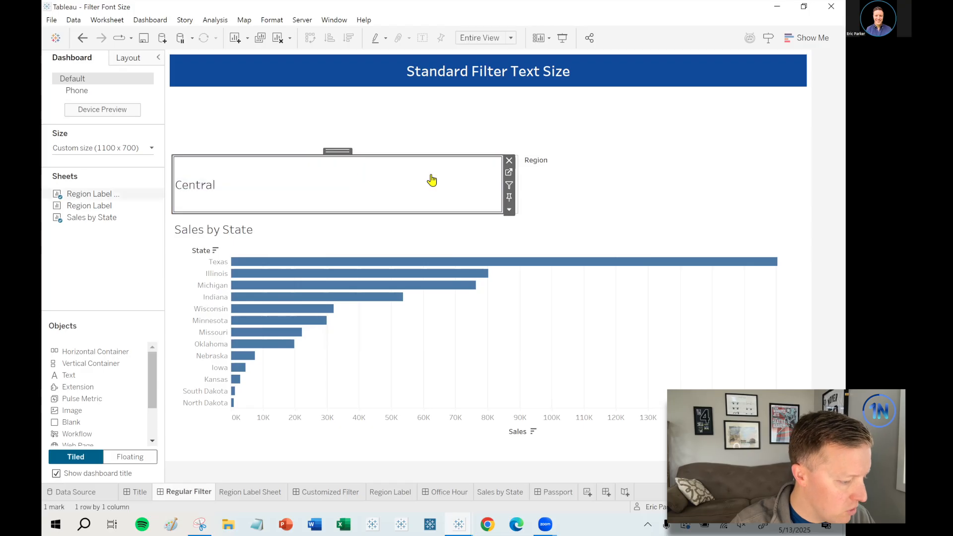
mouse_move(497, 186)
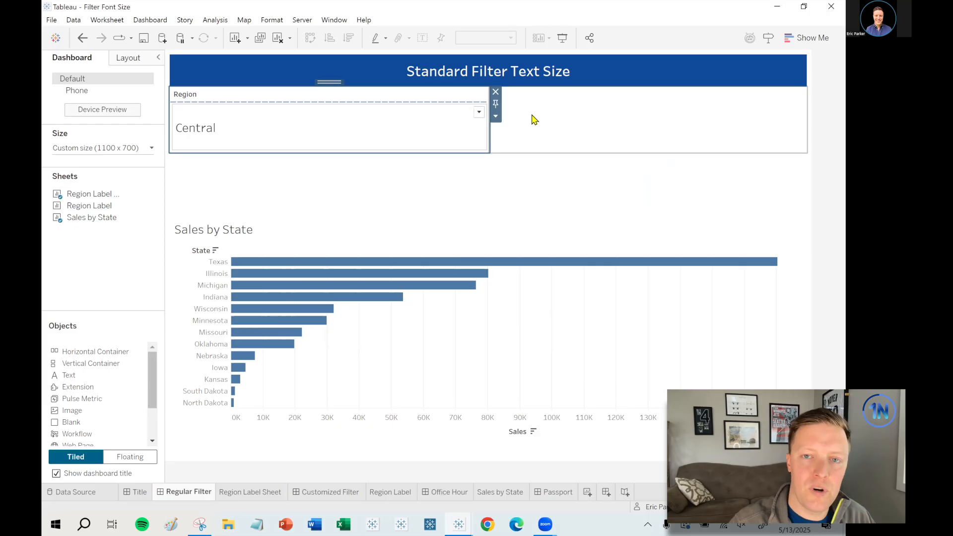
mouse_move(495, 118)
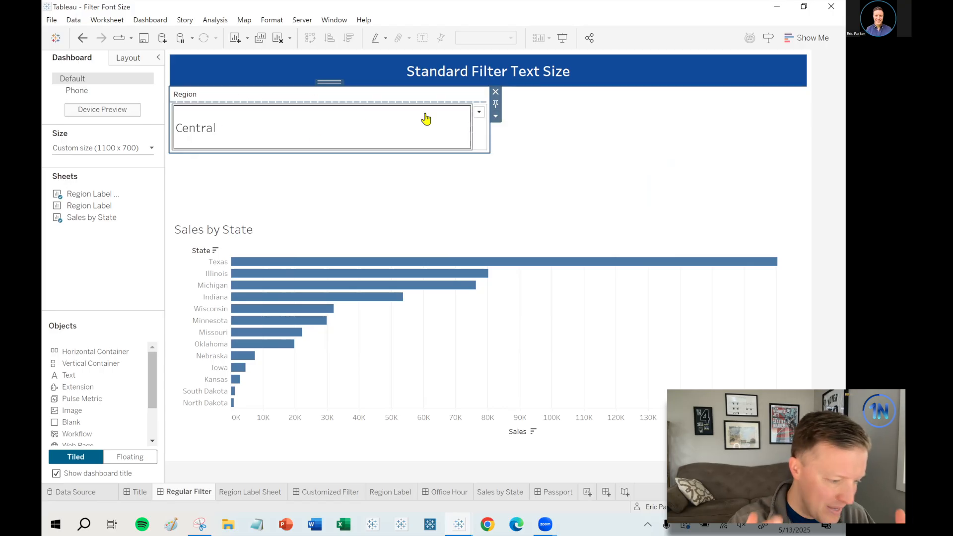
Fix the container to an exact narrow width so the arrow sits beside the region name.
click(495, 116)
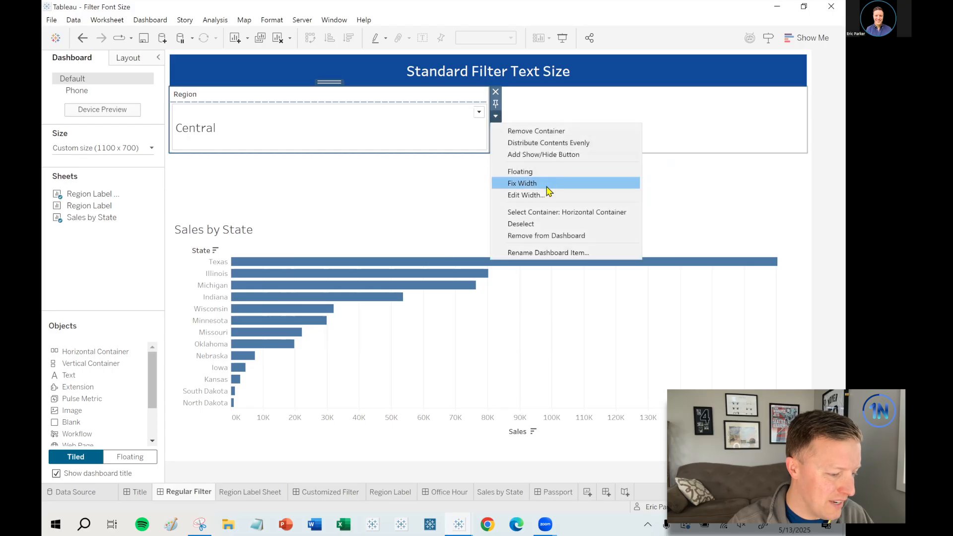
click(525, 194)
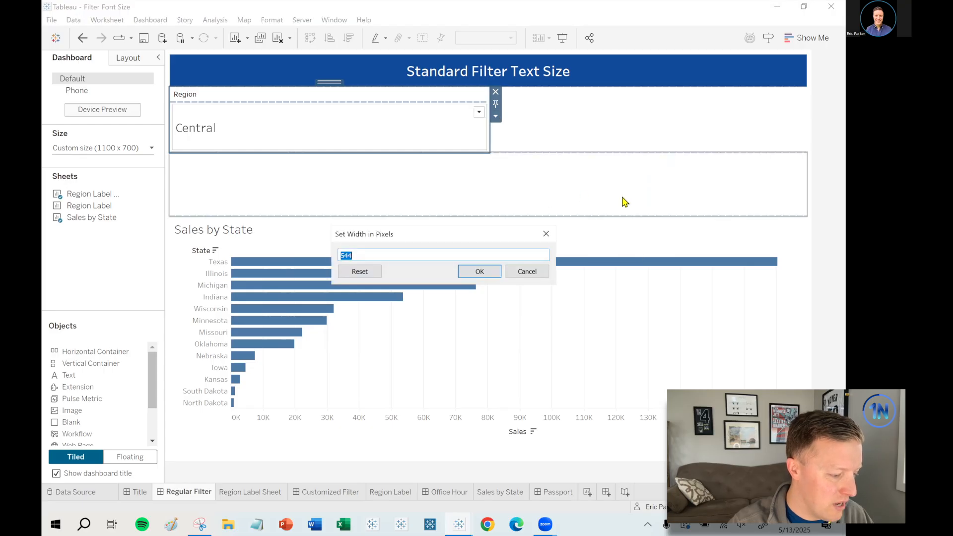
click(478, 271)
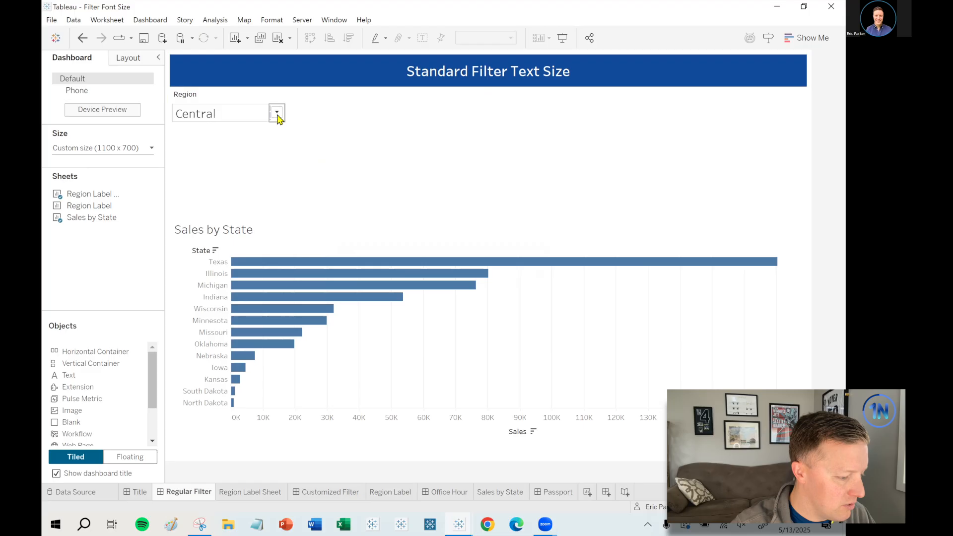
Switch the Region filter to Multiple Values (dropdown) and begin setting its exact width.
click(277, 113)
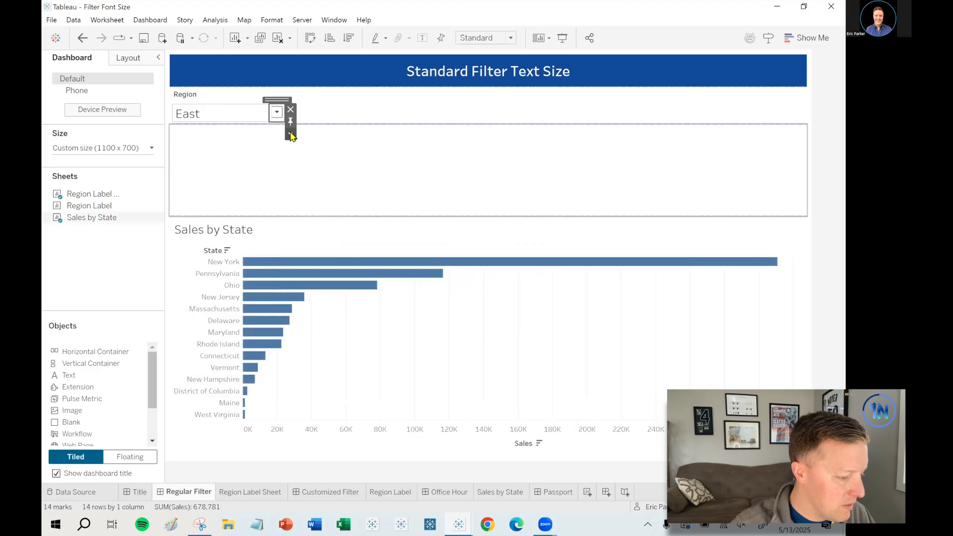
click(277, 114)
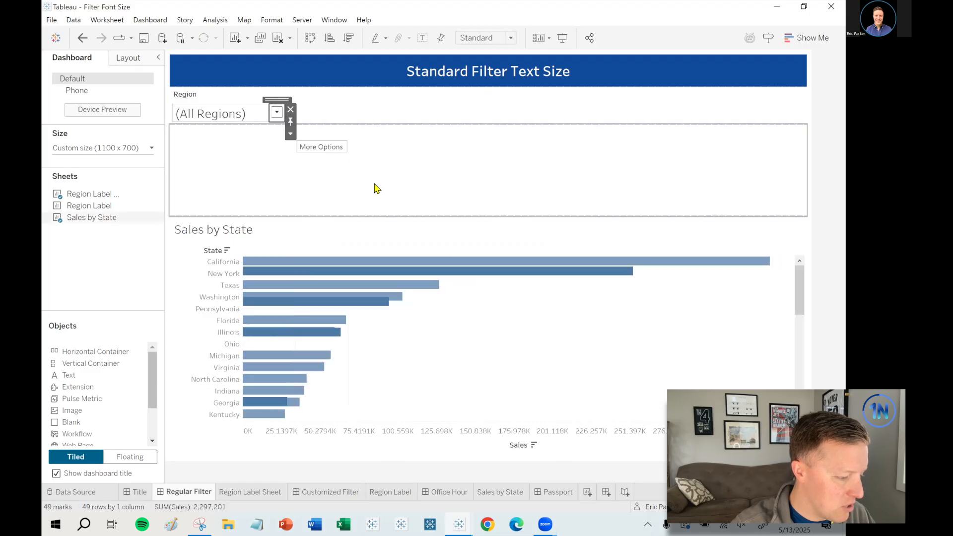
click(277, 113)
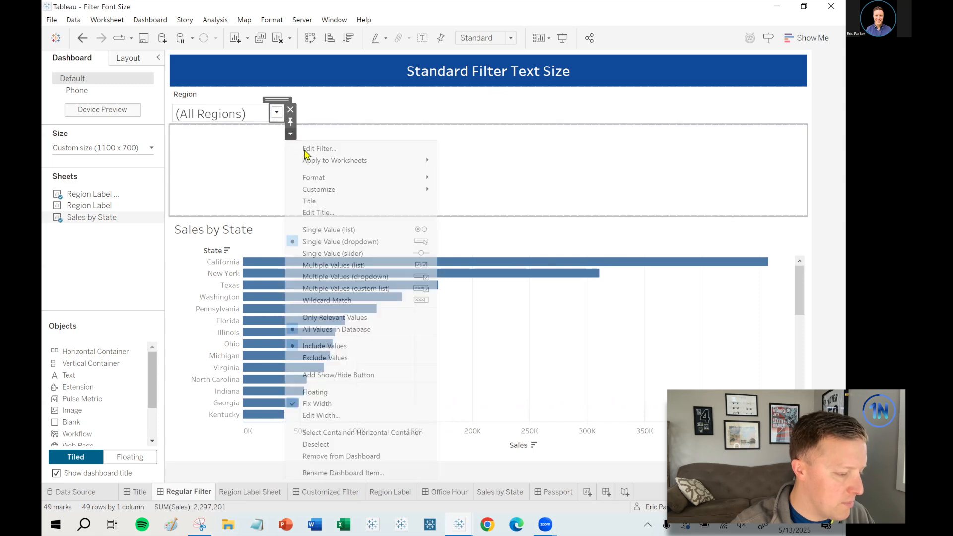
click(277, 113)
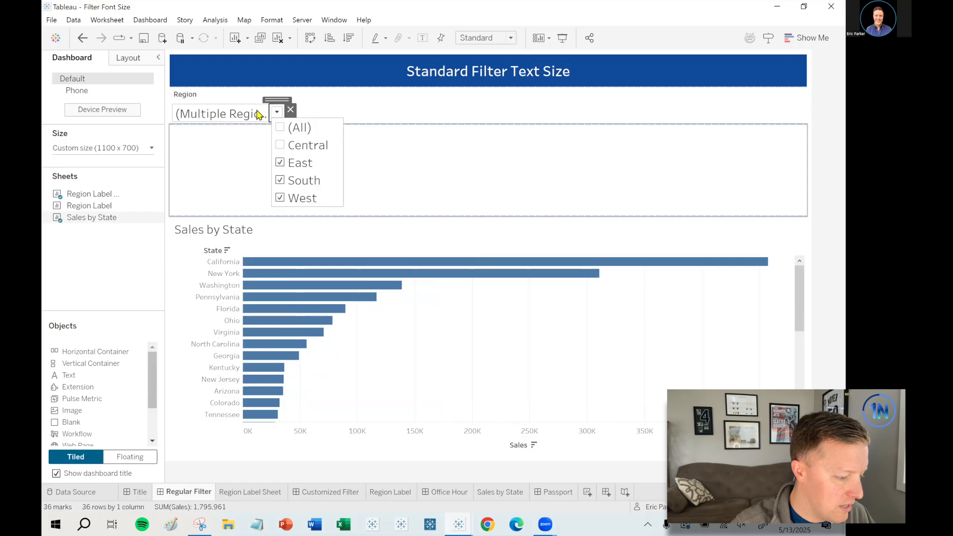
click(276, 100)
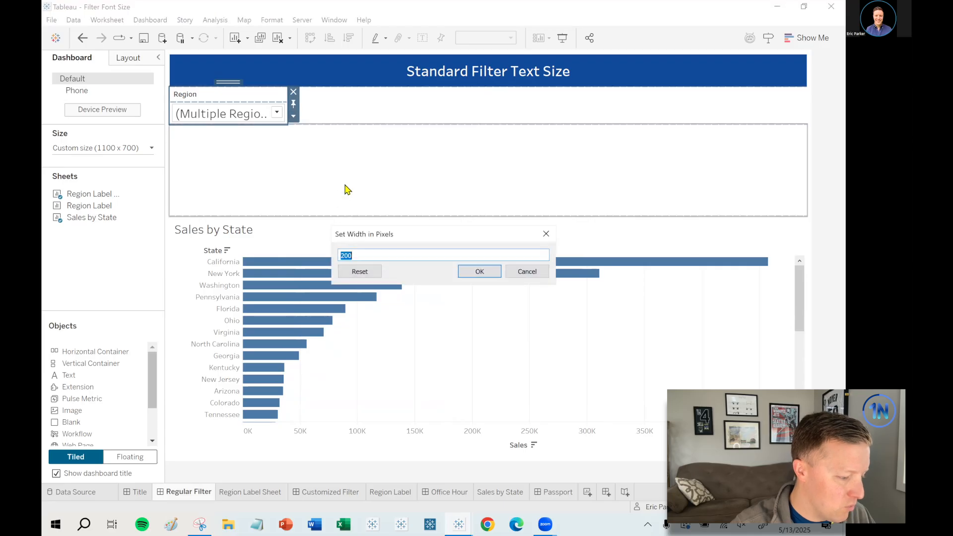
Confirm a 200 px filter width and release the container's fixed width.
click(479, 271)
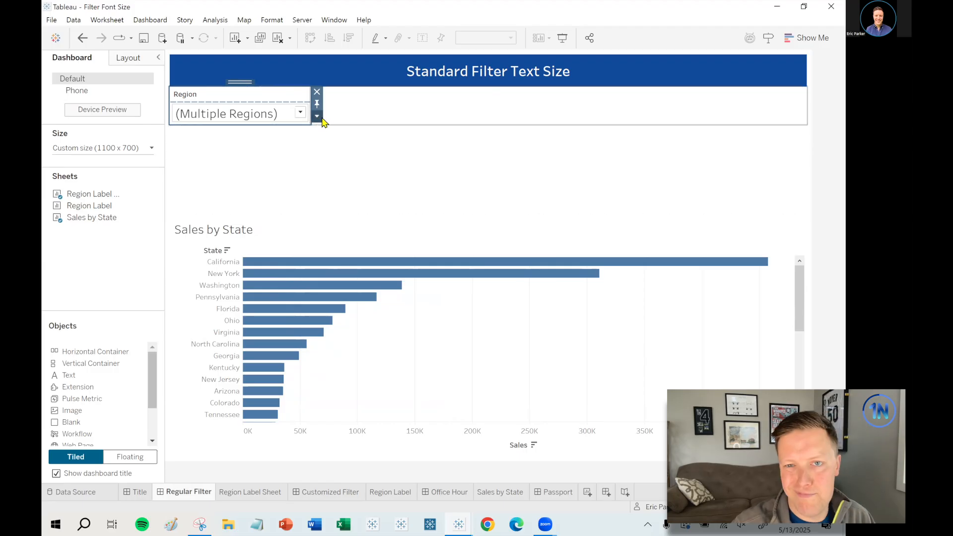
click(316, 117)
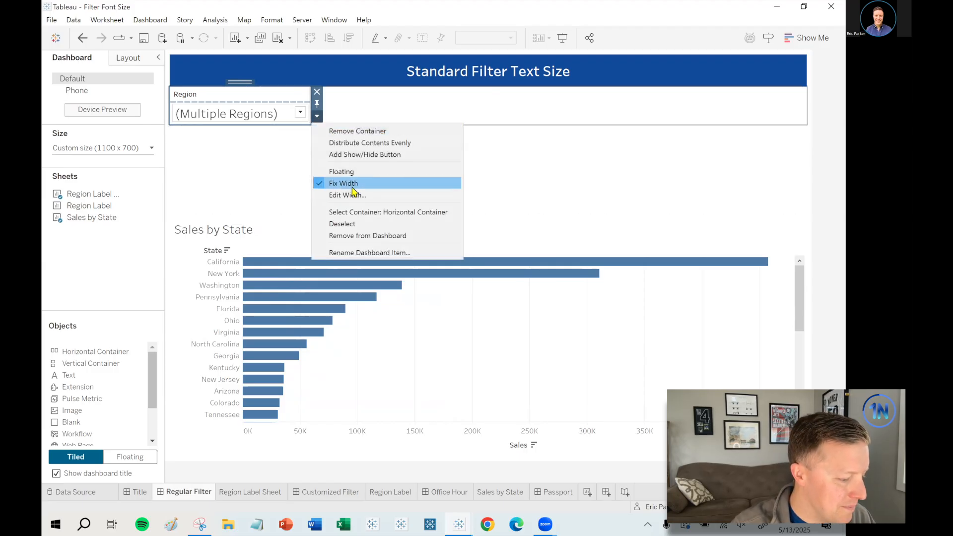
click(300, 113)
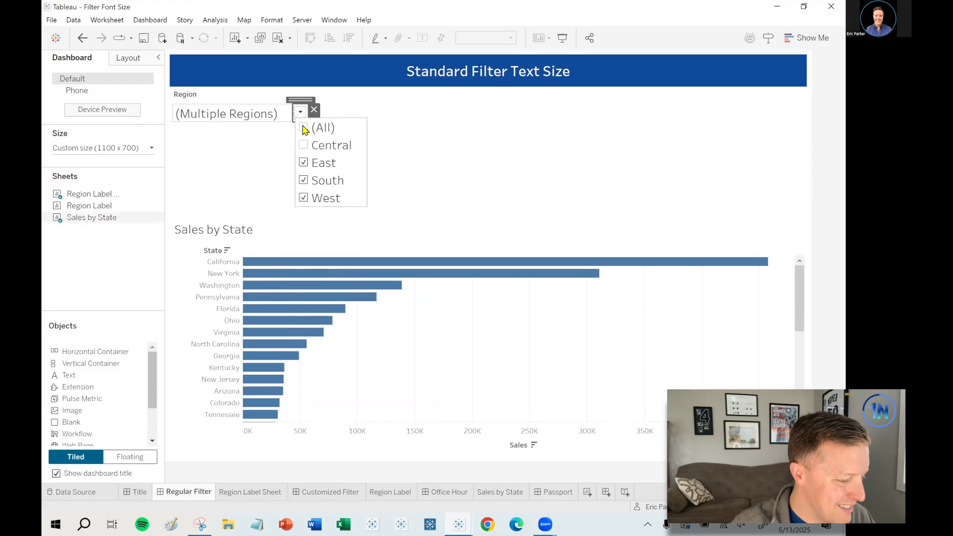
Check only Central in the Region drop-down and close the list.
click(303, 145)
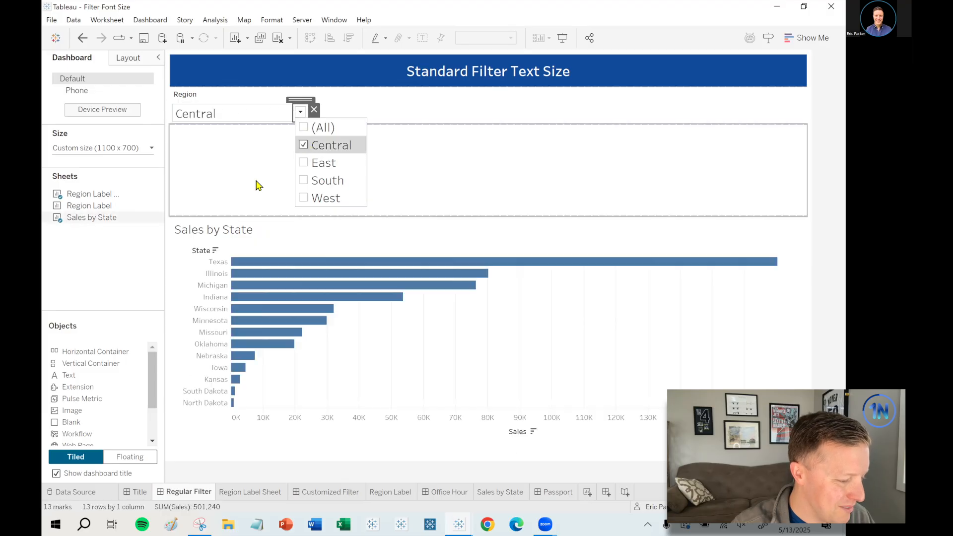
click(532, 153)
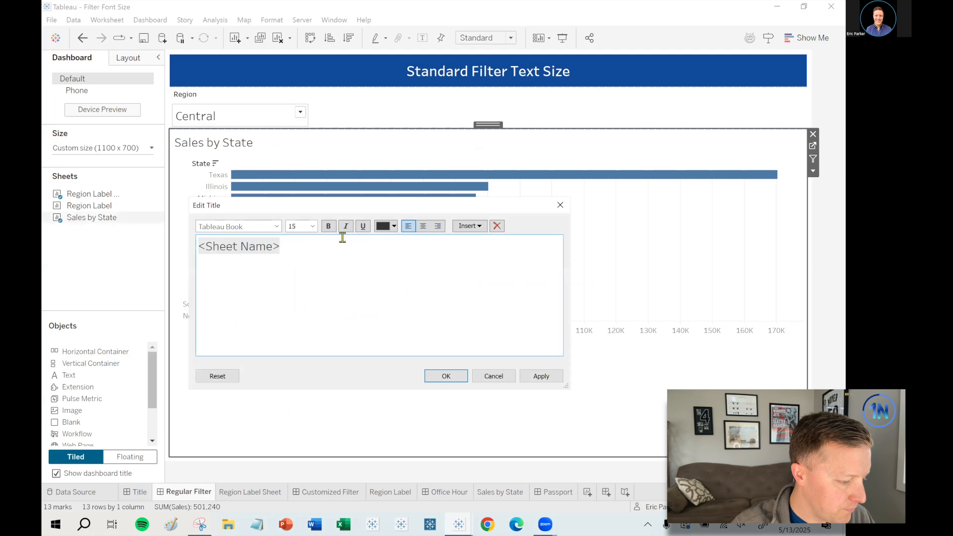
Make the chart title read '<Sheet Name> in <Region>', showing Sales by State in Central.
text(in)
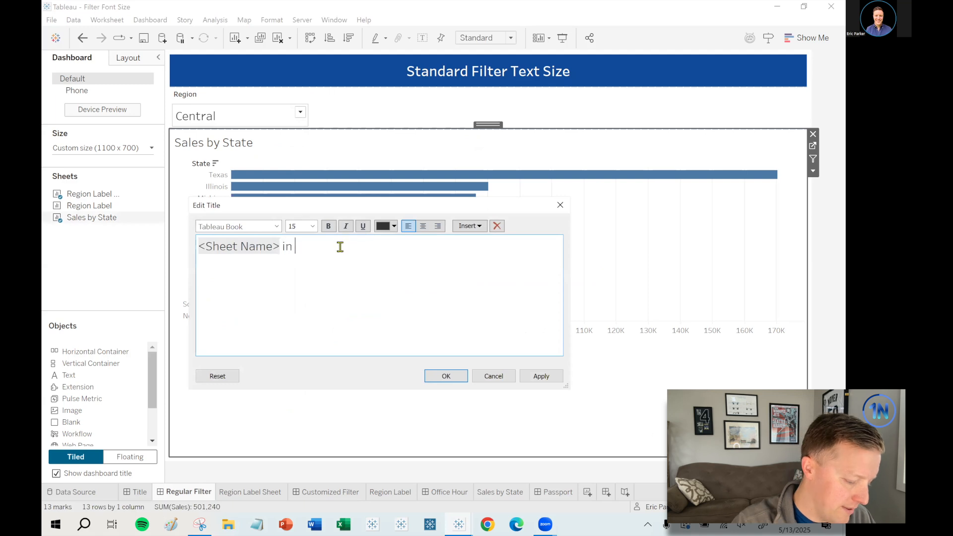
click(467, 225)
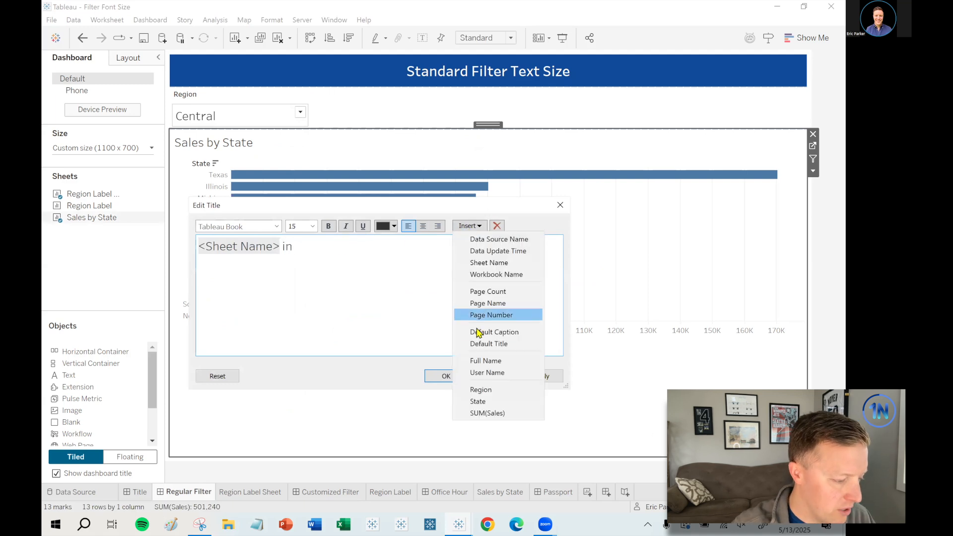
click(445, 375)
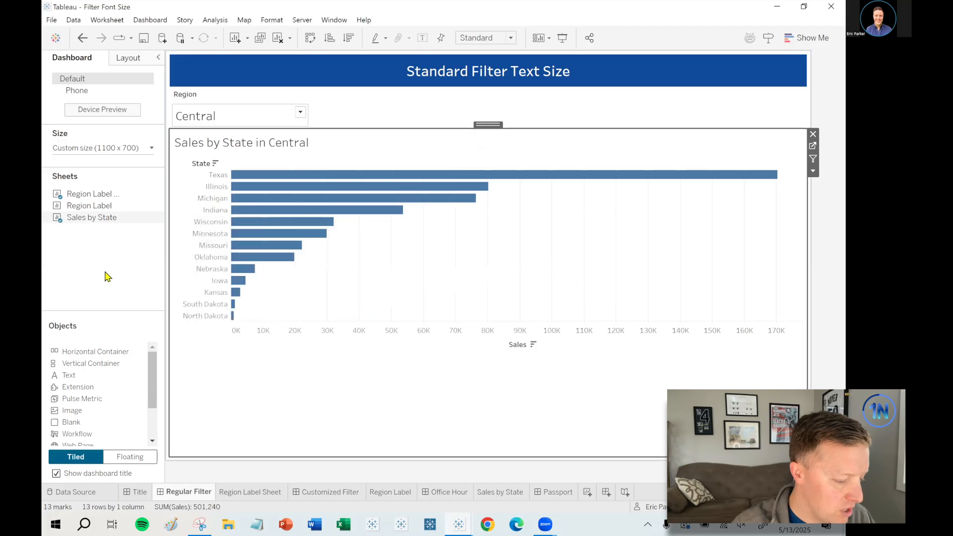
Check East alongside Central in the Region drop-down.
click(237, 115)
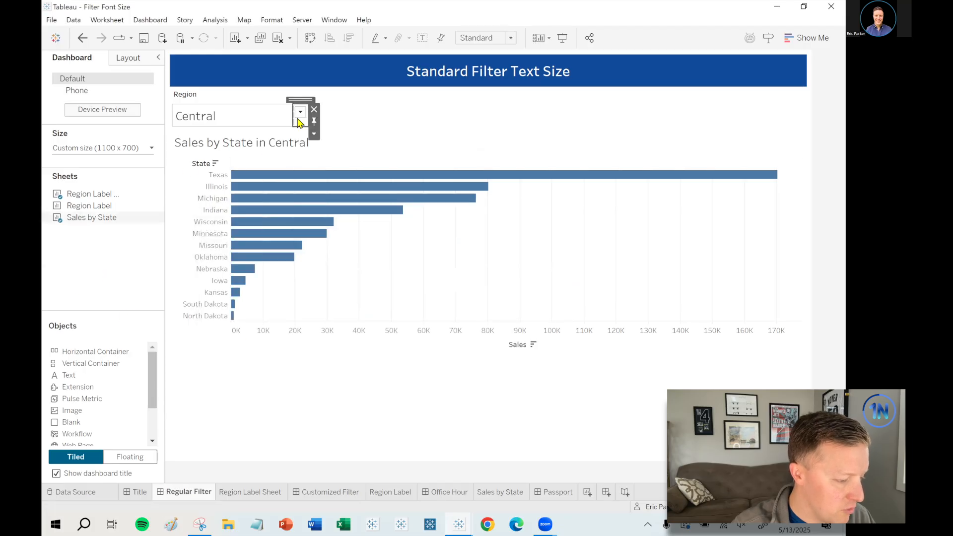
click(302, 162)
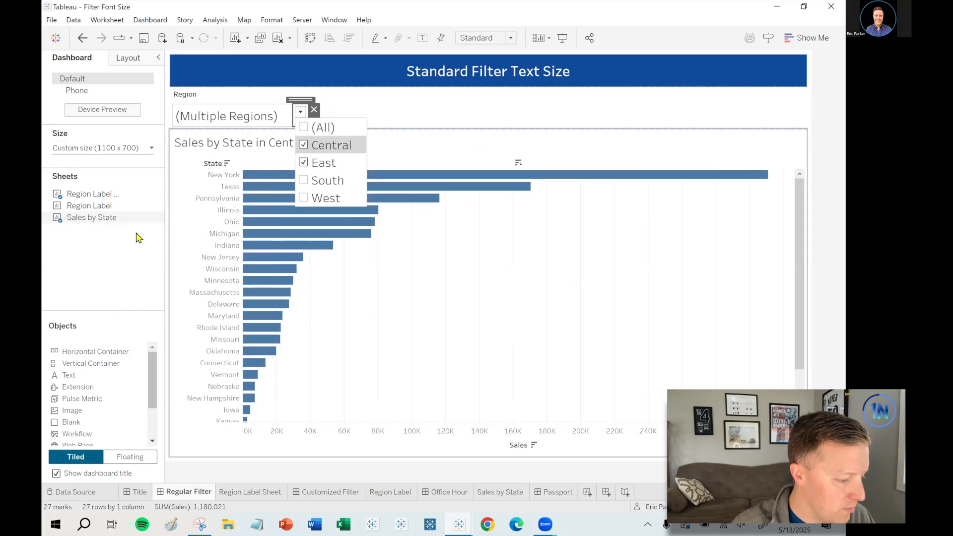